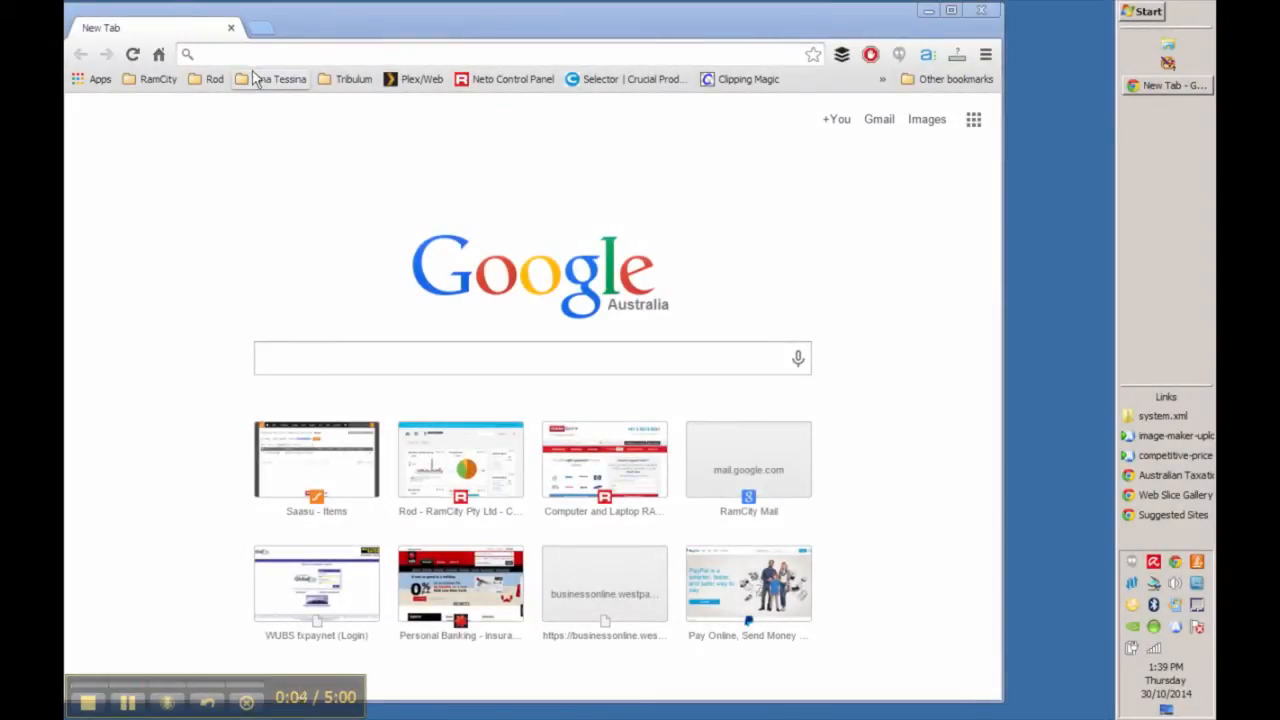
mouse_move(297, 247)
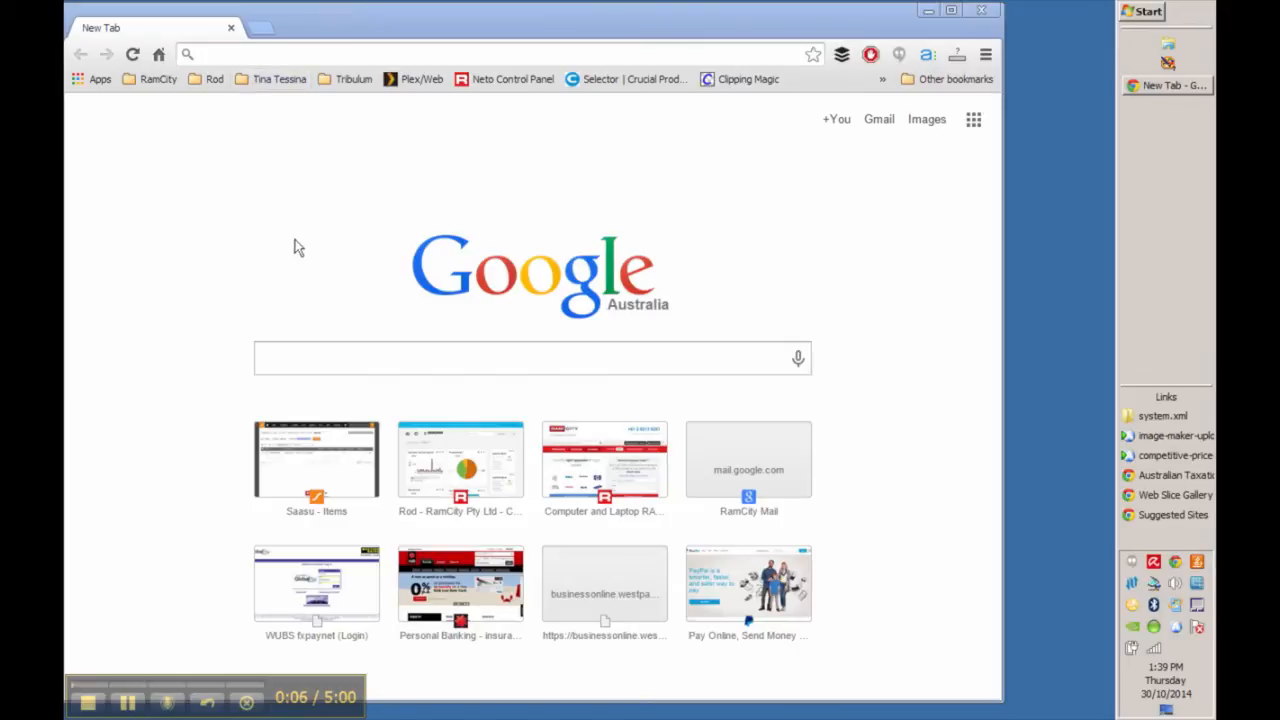
Step: Search Google for 'ccleaner' and request the free ccsetup419.exe download from Piriform
click(533, 358)
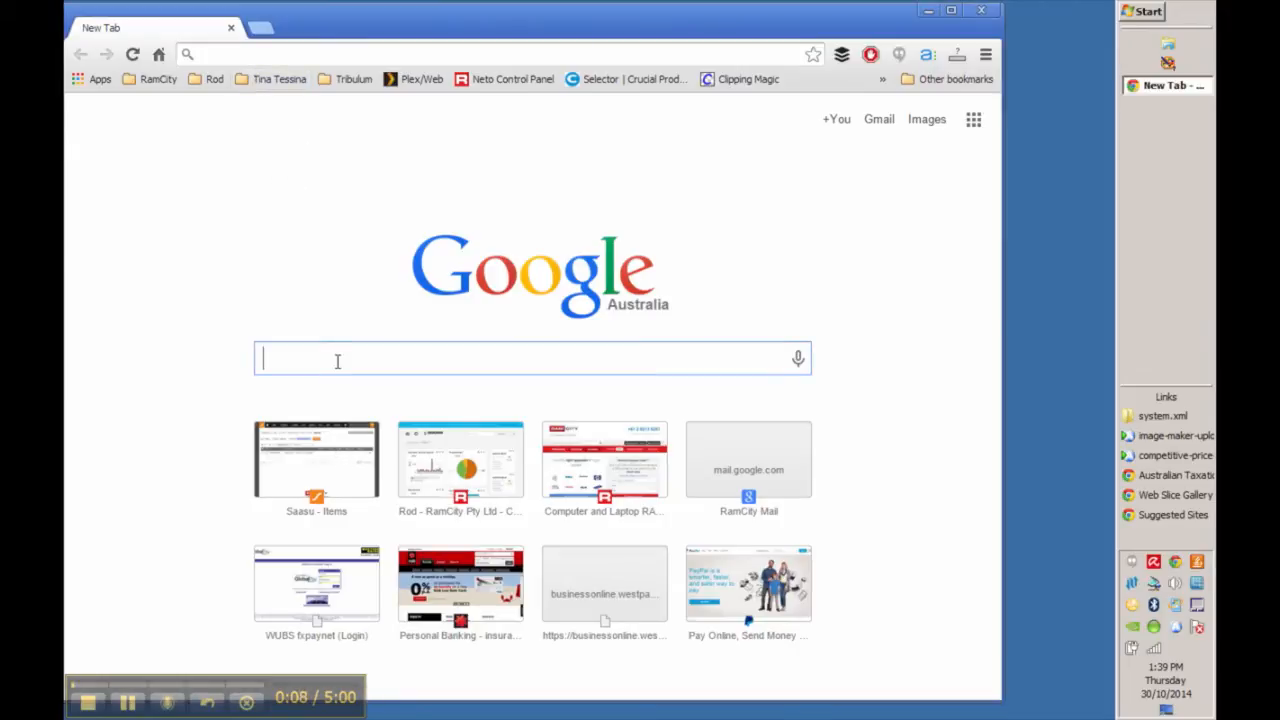
text(ccleaner)
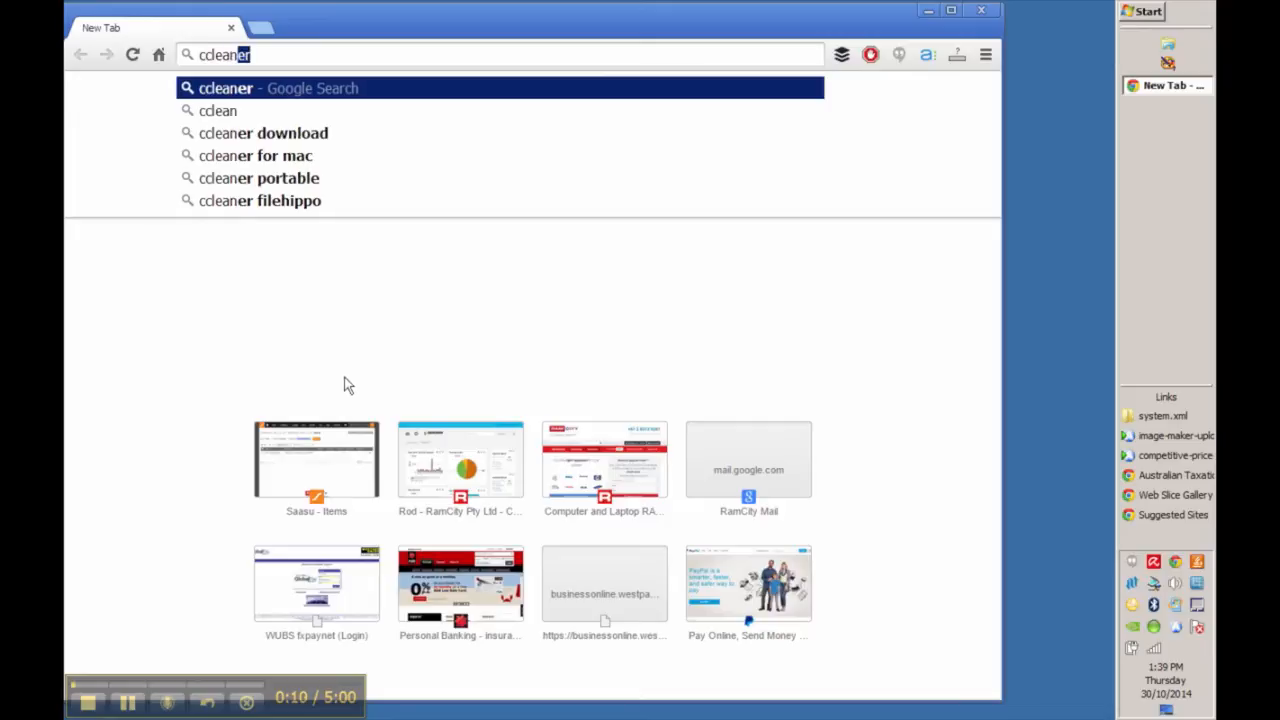
key(Return)
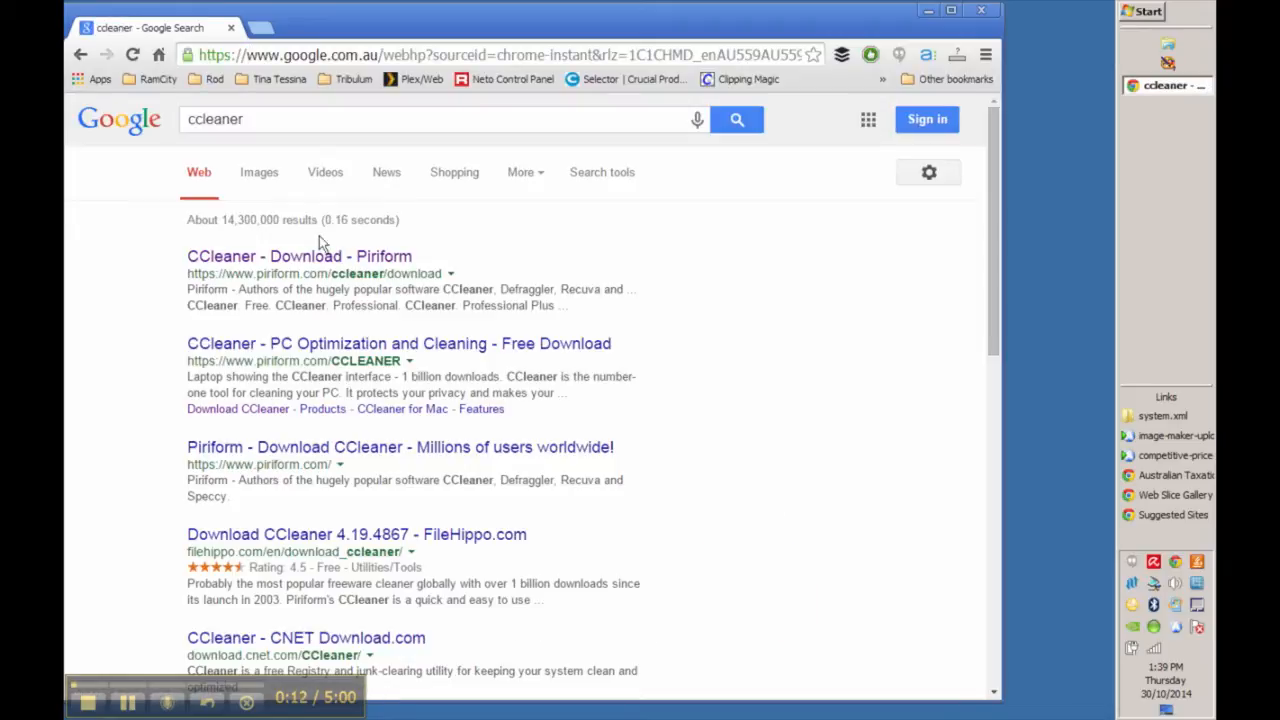
click(299, 256)
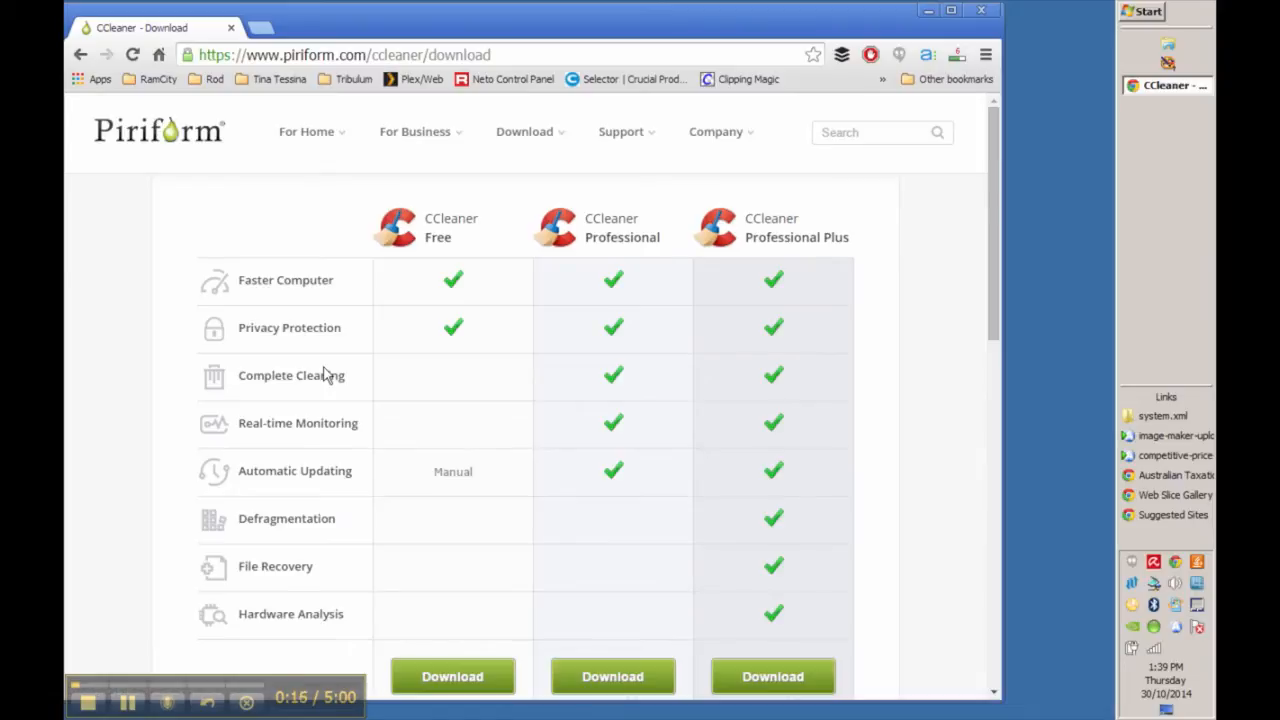
click(452, 676)
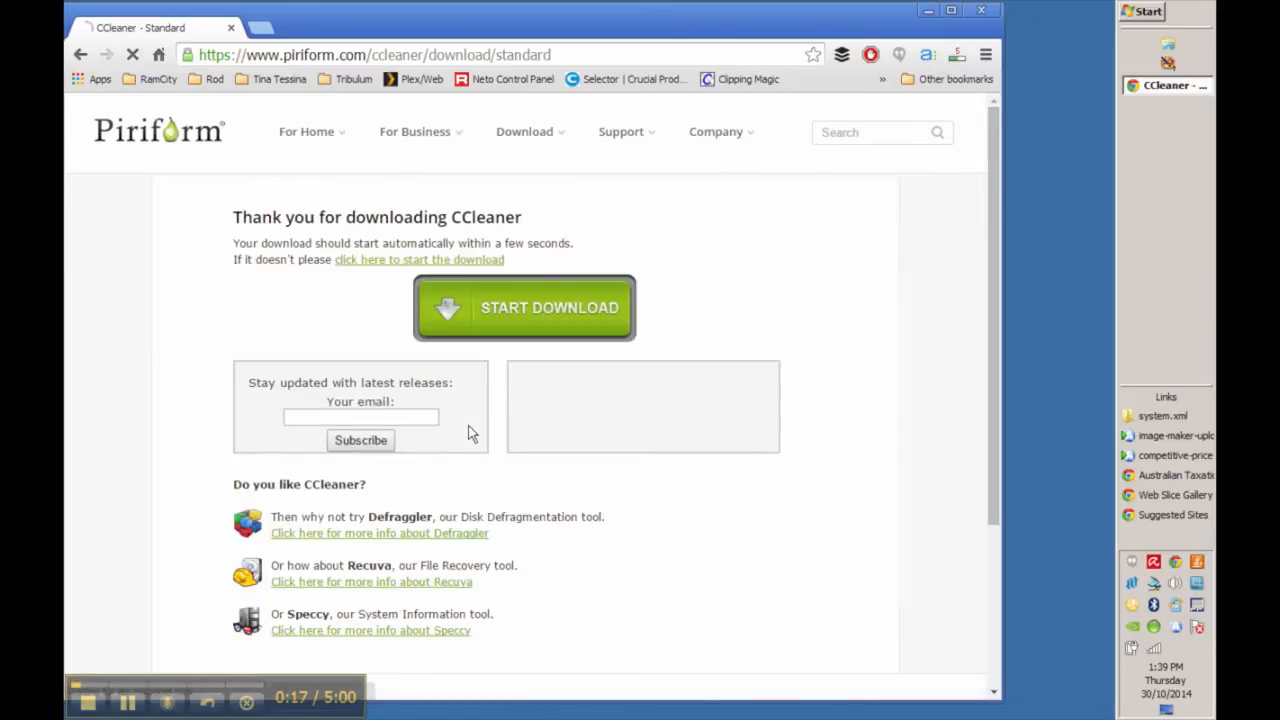
click(524, 307)
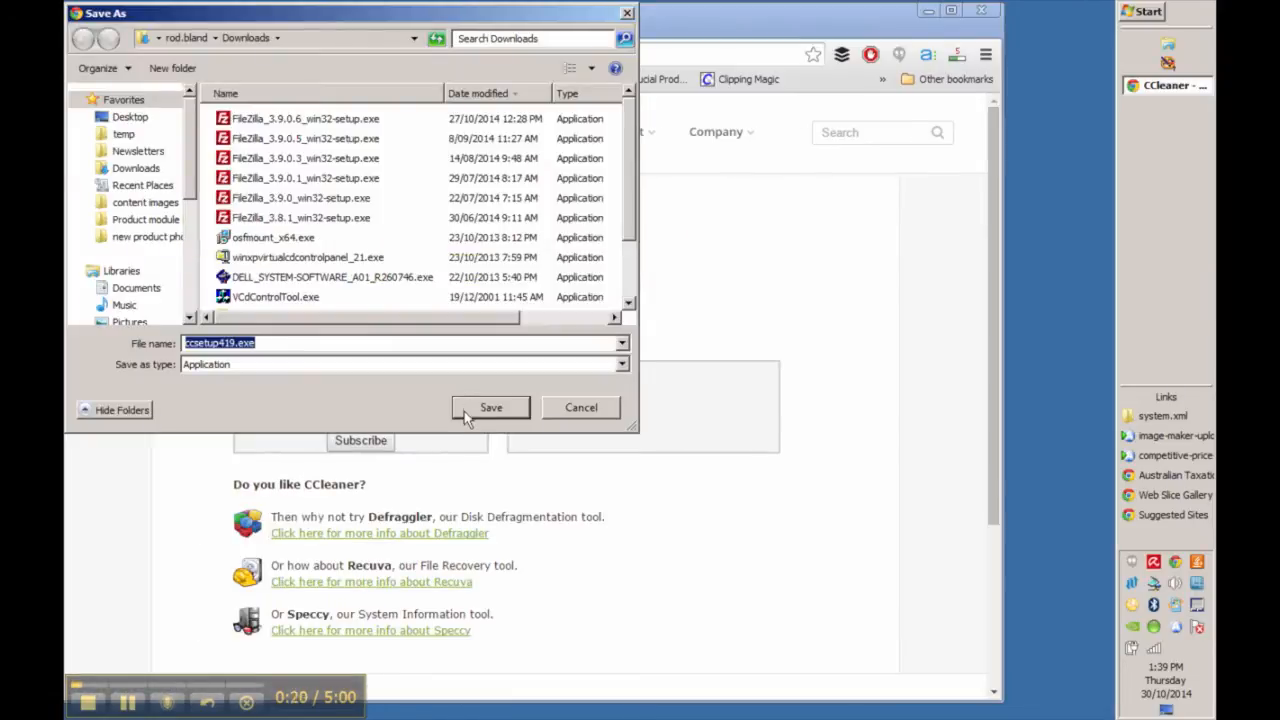
Step: Save ccsetup419.exe, install CCleaner v4.19 with defaults, and launch it without release notes
click(490, 407)
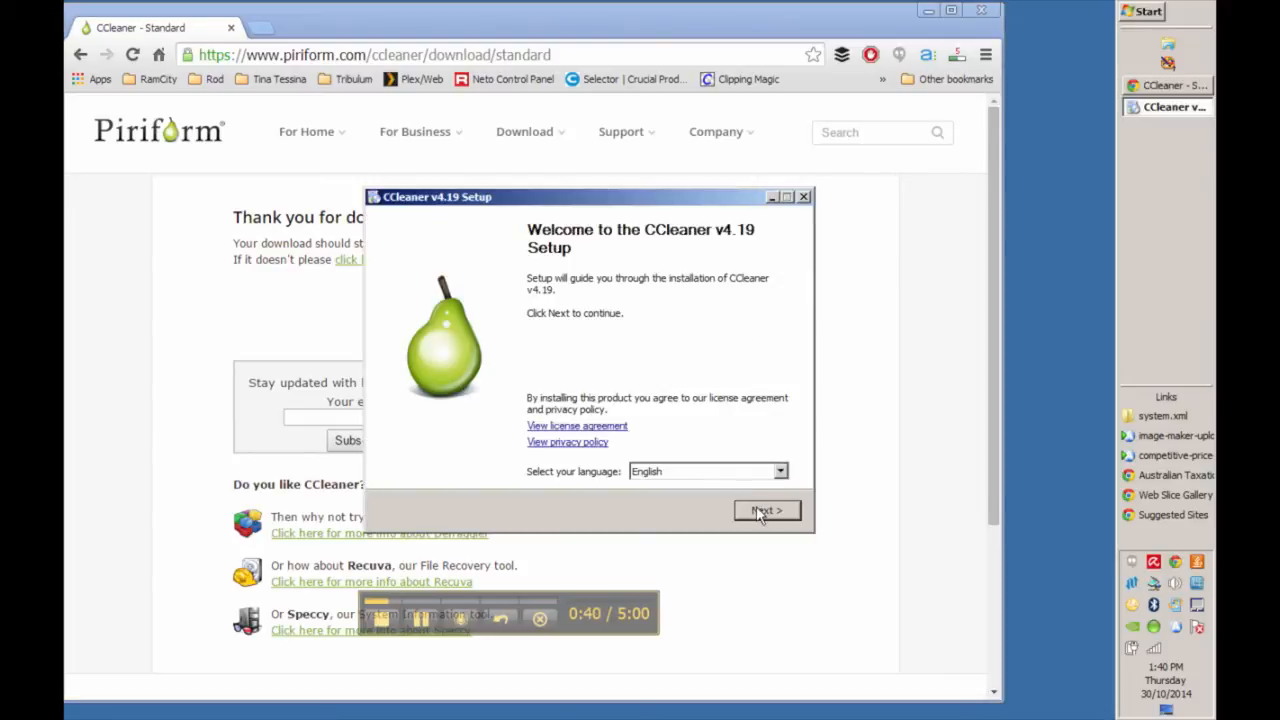
click(766, 510)
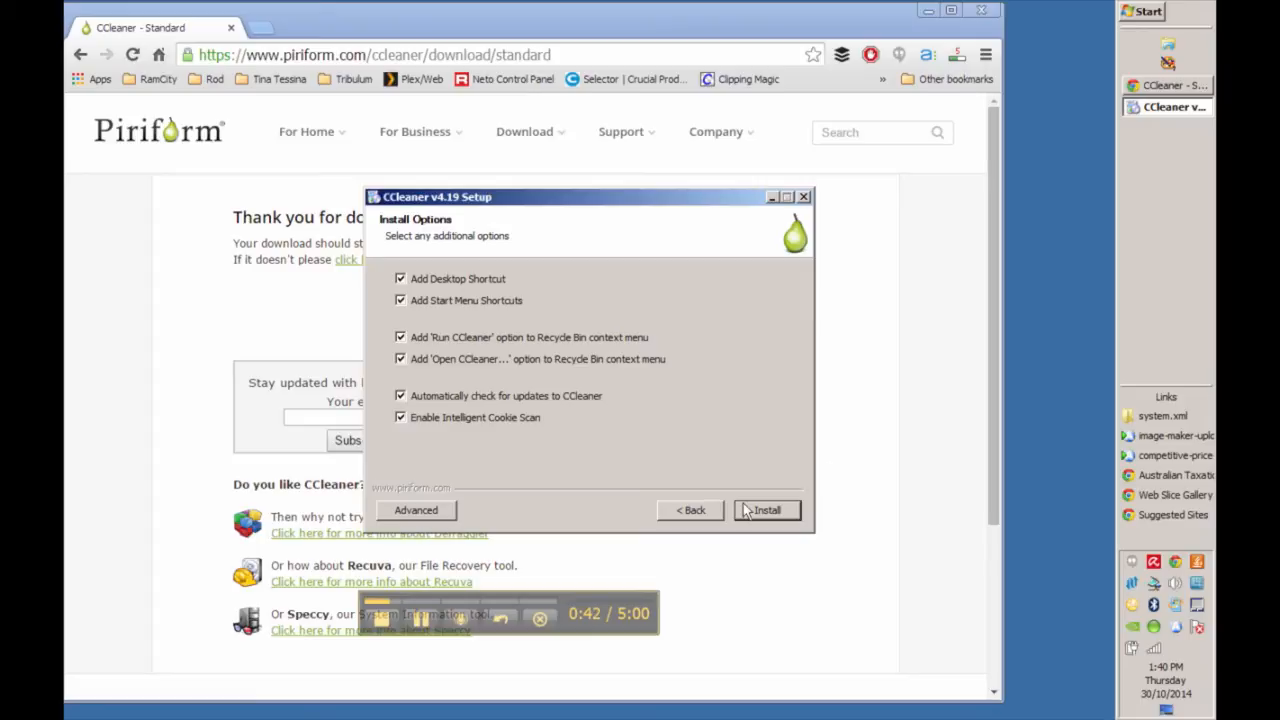
click(766, 510)
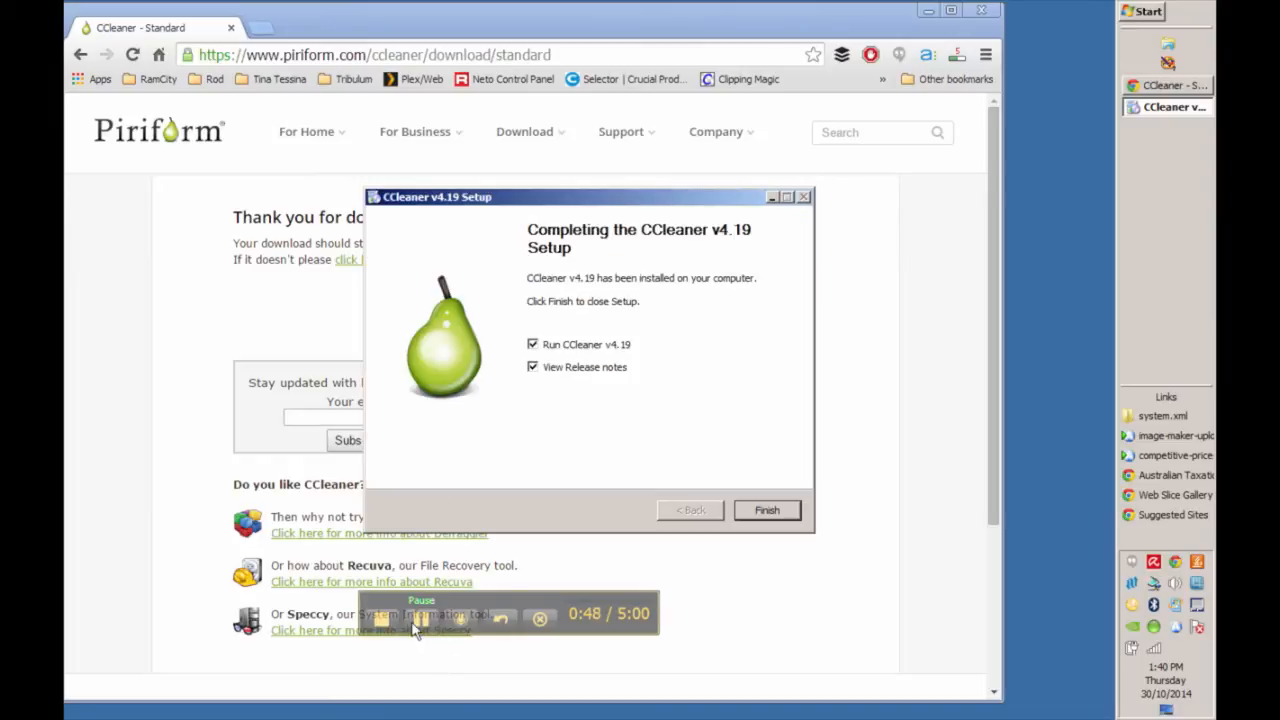
click(533, 367)
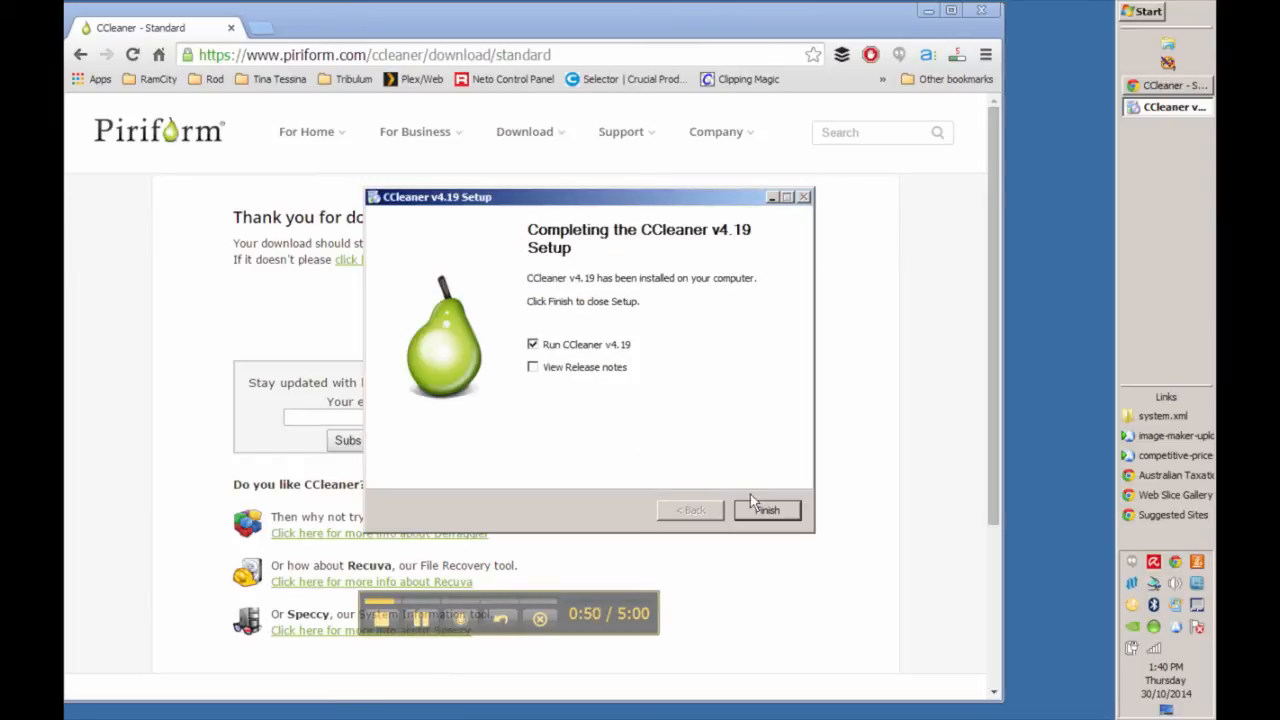
click(767, 510)
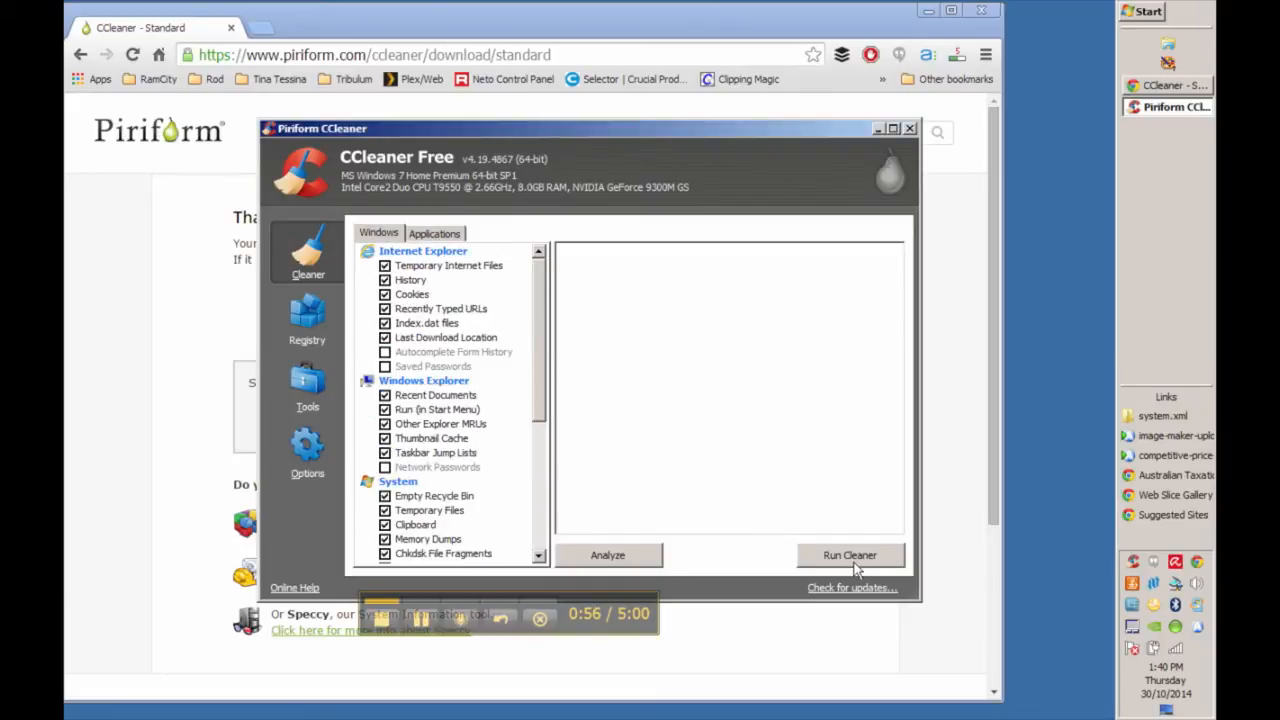
Step: Run the cleaner, confirm deletion and force Chrome closed so it removes 48.7 MB
click(849, 555)
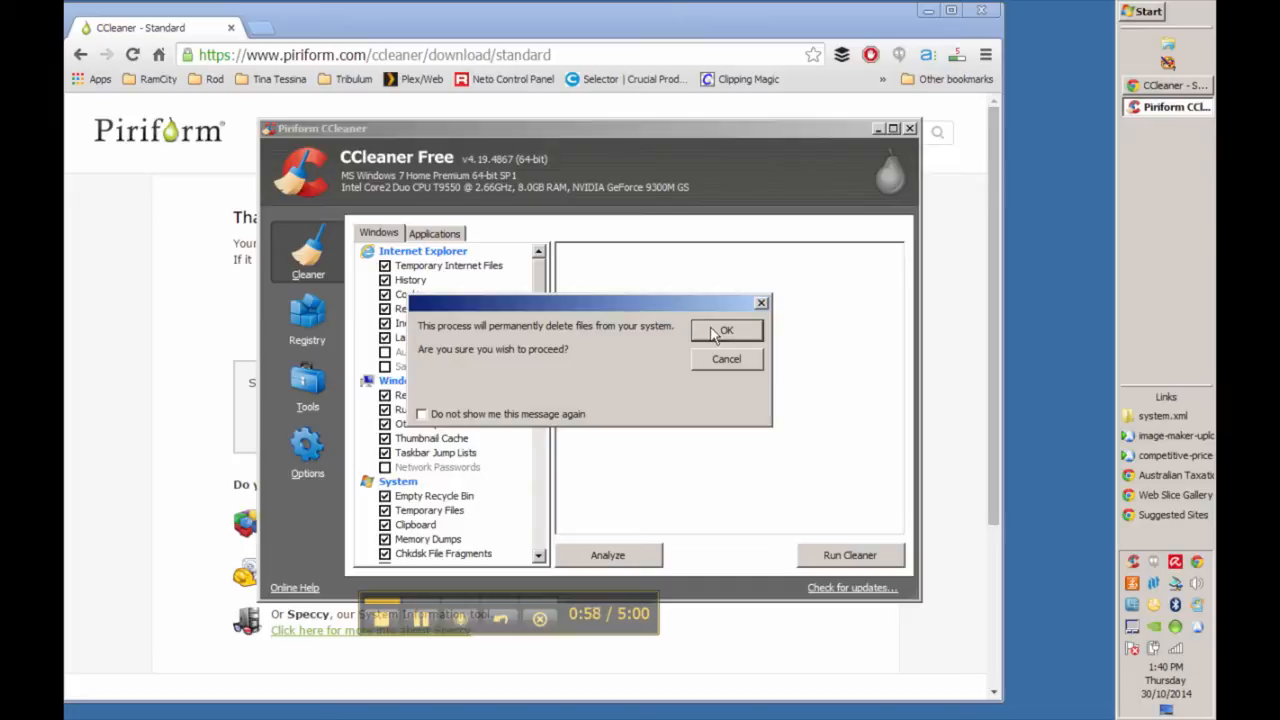
click(726, 330)
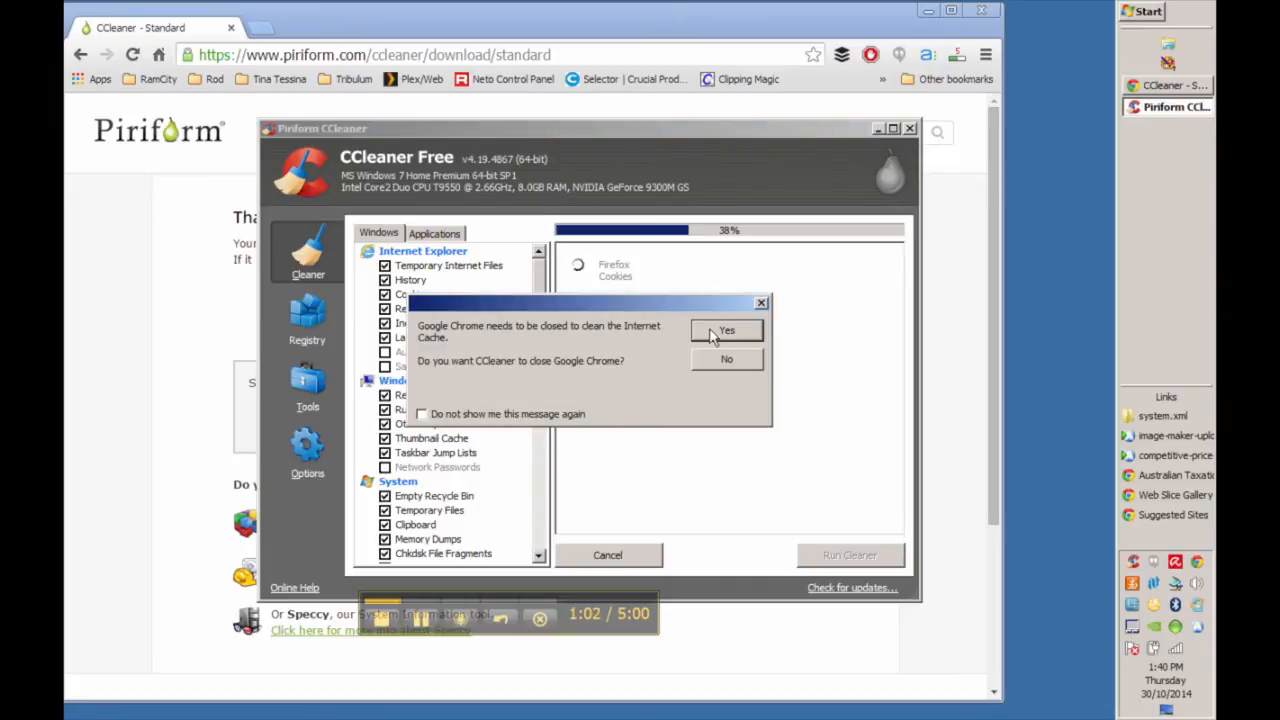
click(726, 330)
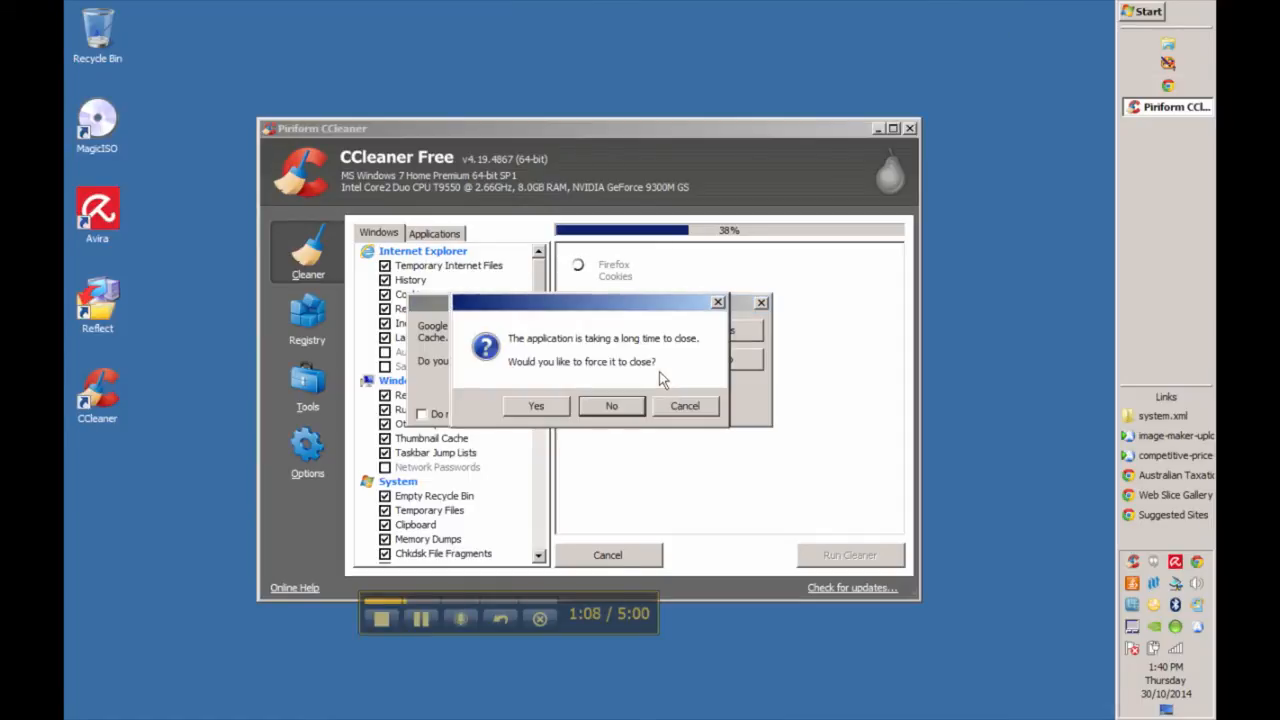
click(536, 405)
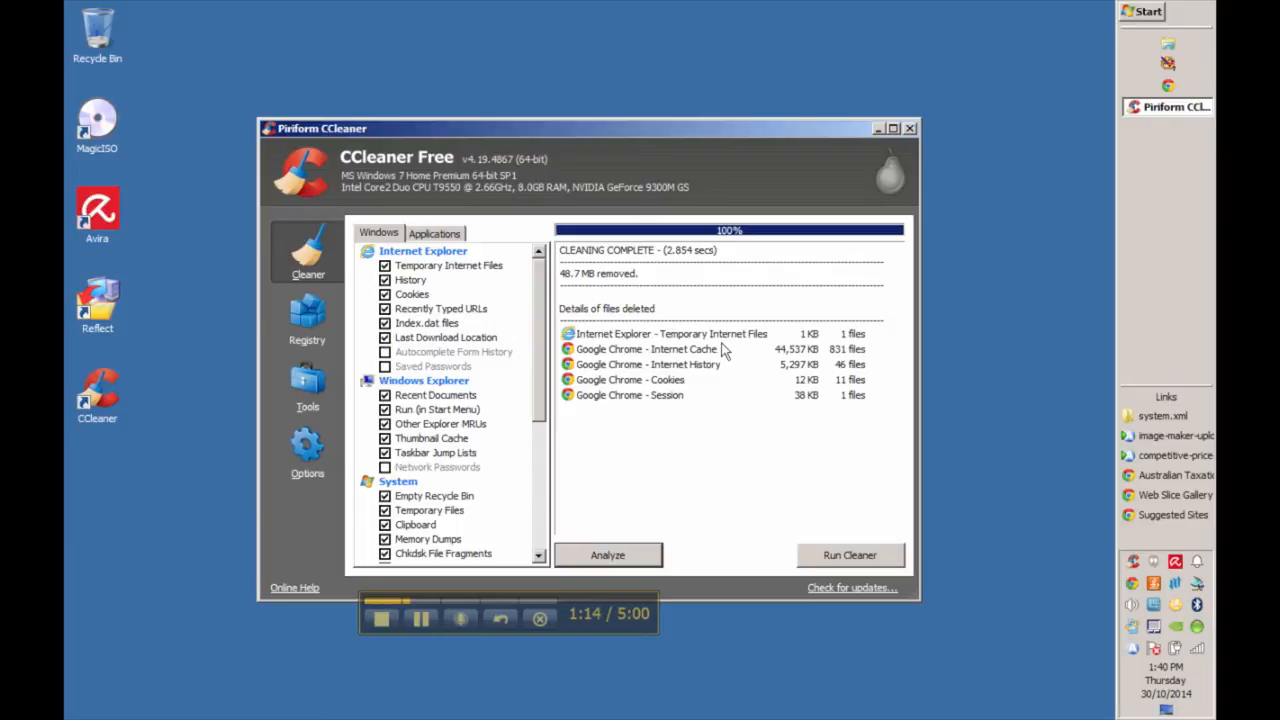
mouse_move(693, 413)
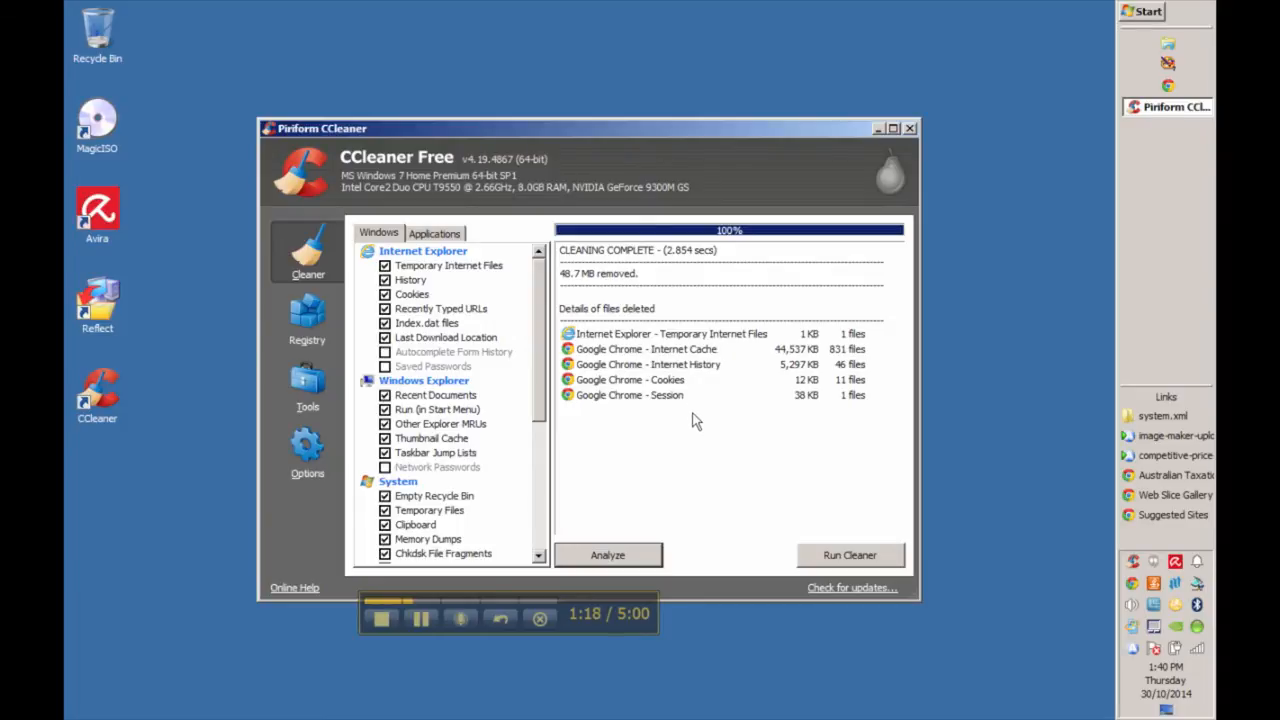
mouse_move(708, 443)
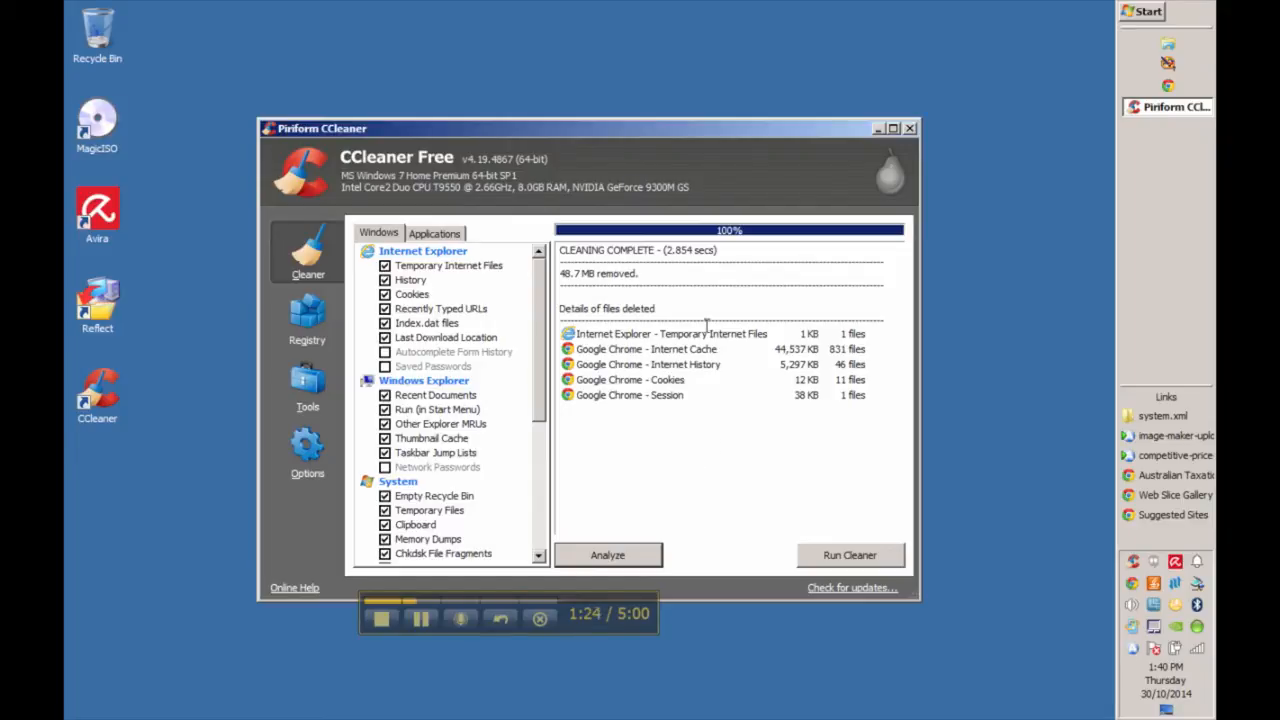
mouse_move(935, 148)
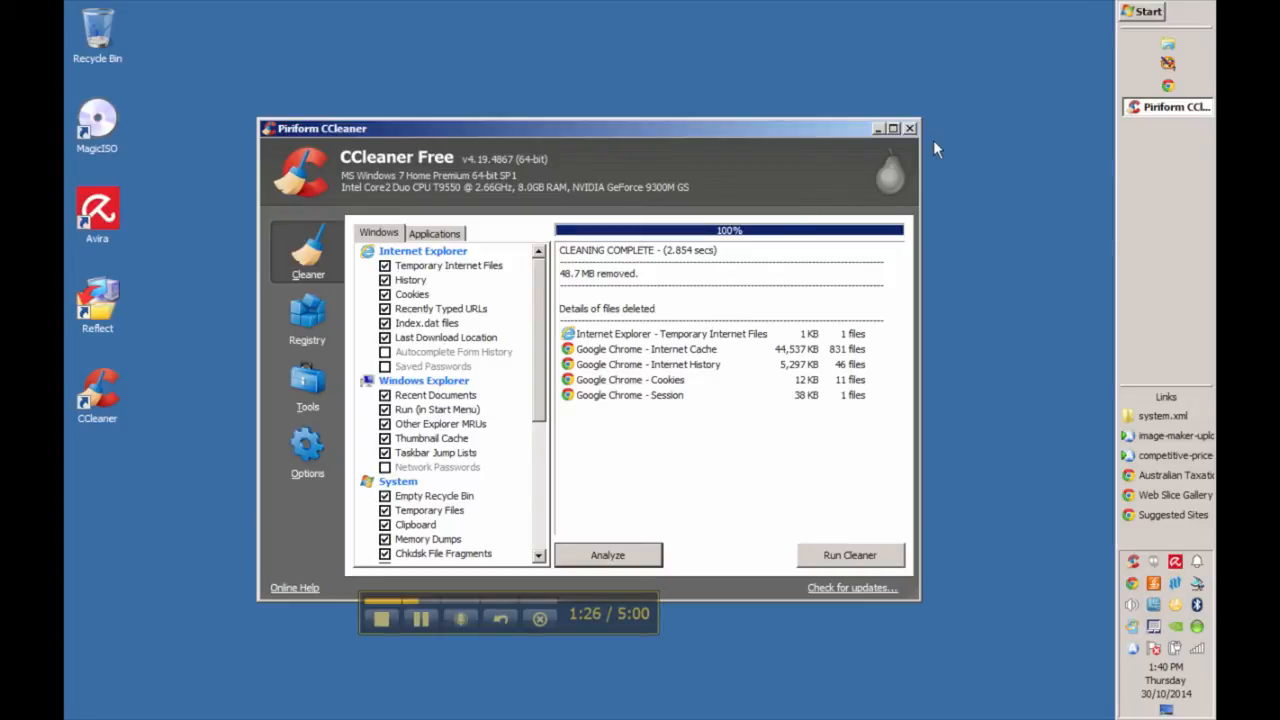
mouse_move(915, 140)
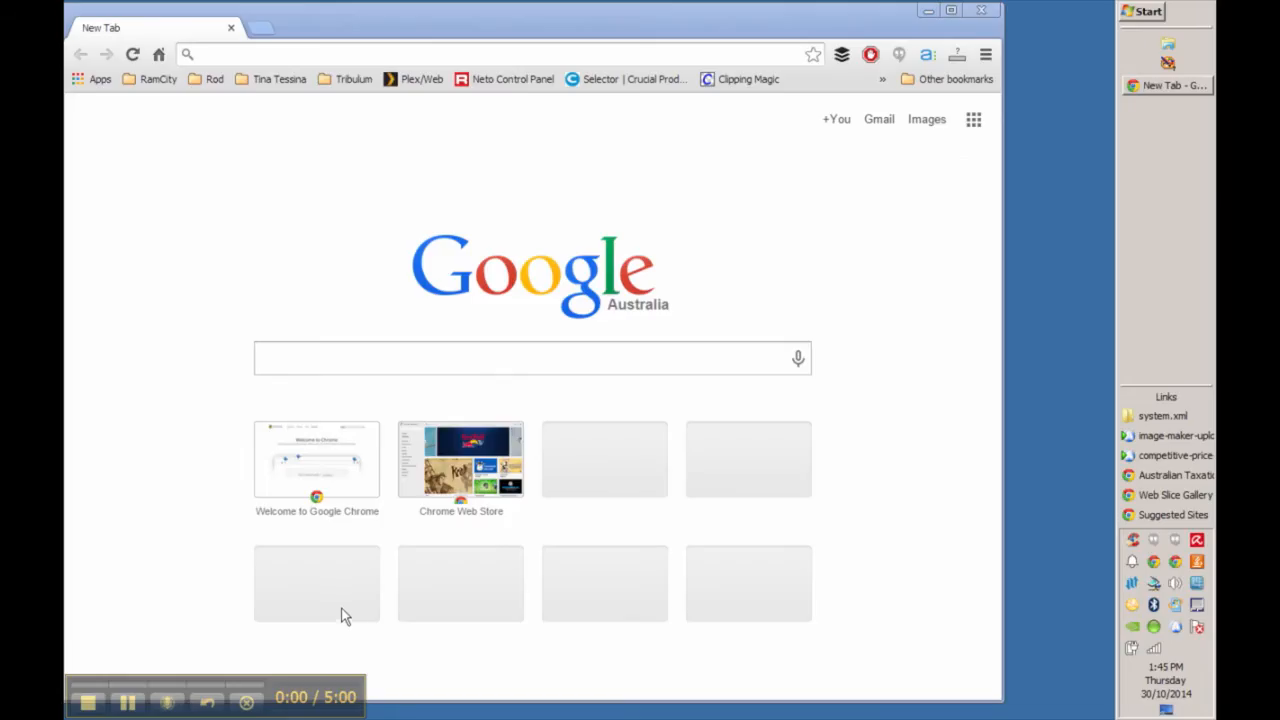
mouse_move(427, 403)
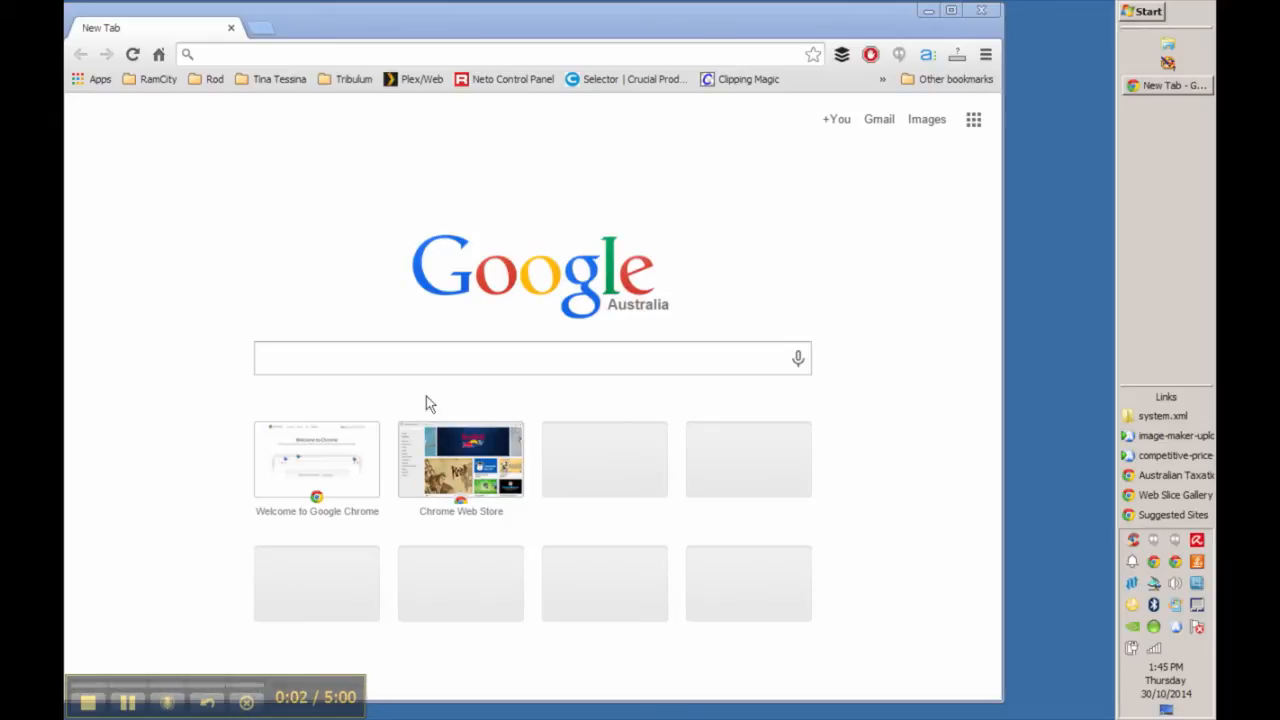
Step: Search for Macrium Reflect FREE Edition and start the reflectdl.exe download on Download.com
click(530, 358)
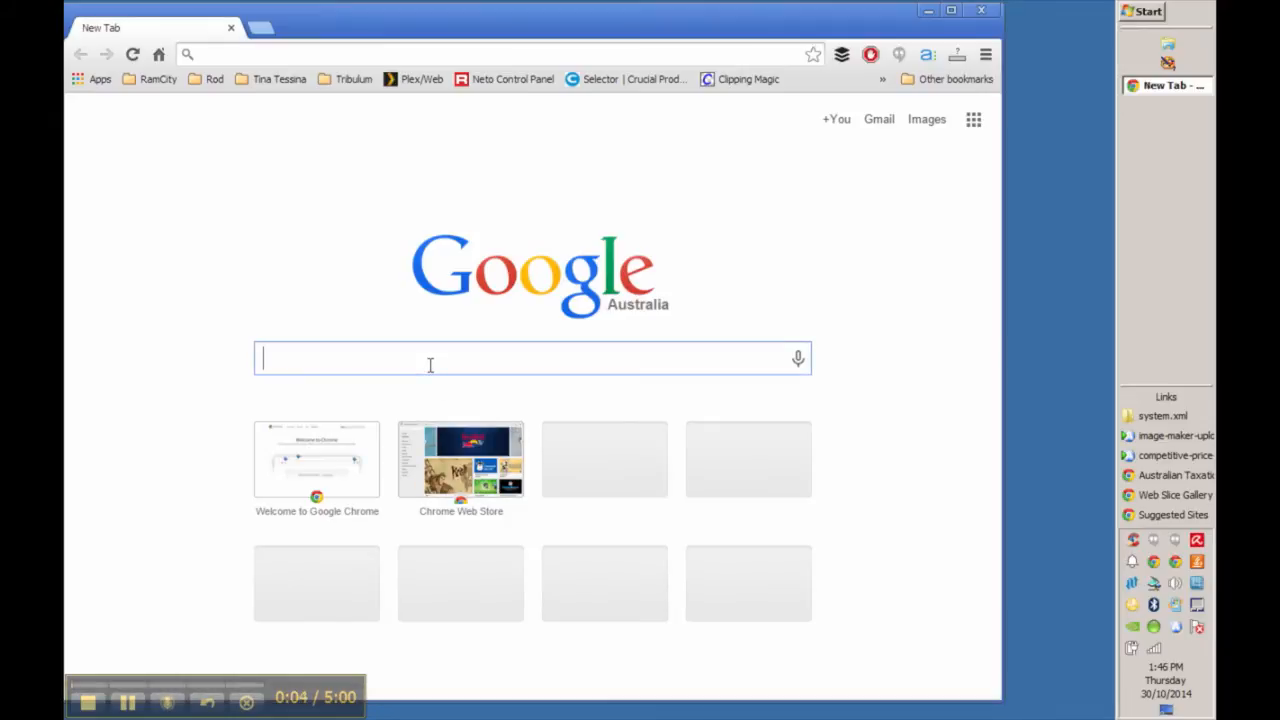
text(macrium reflect)
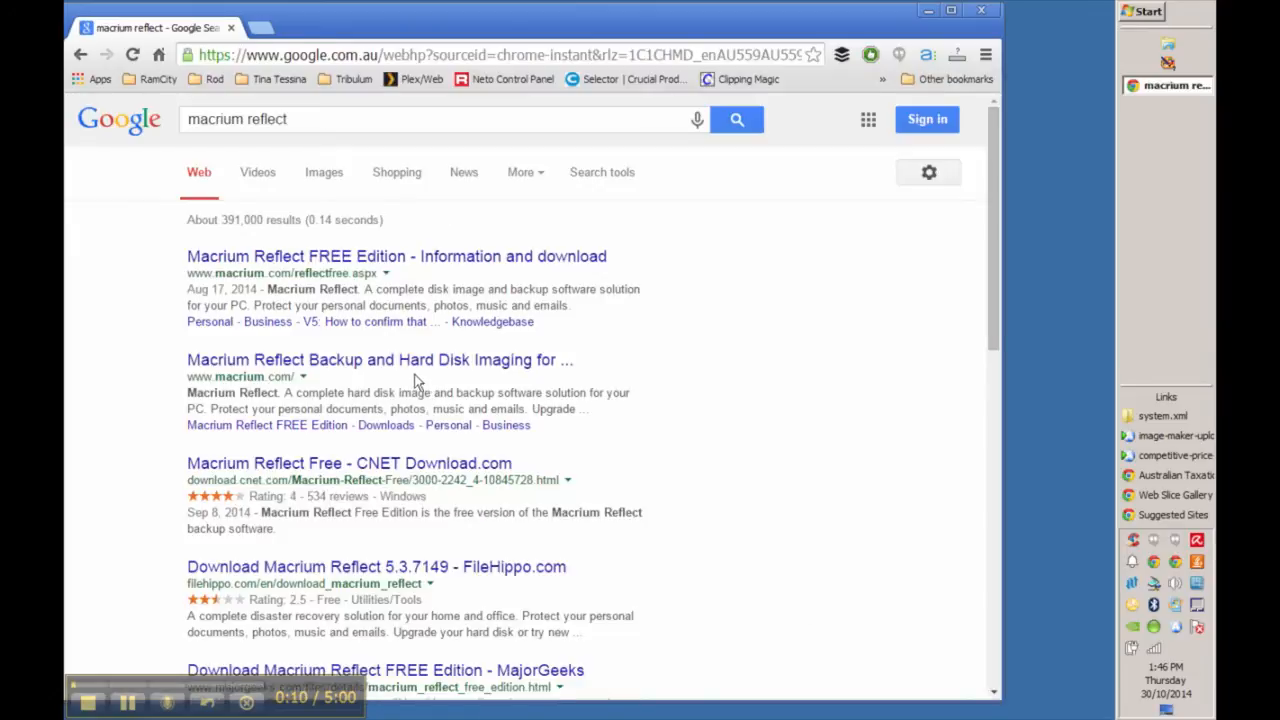
mouse_move(300, 256)
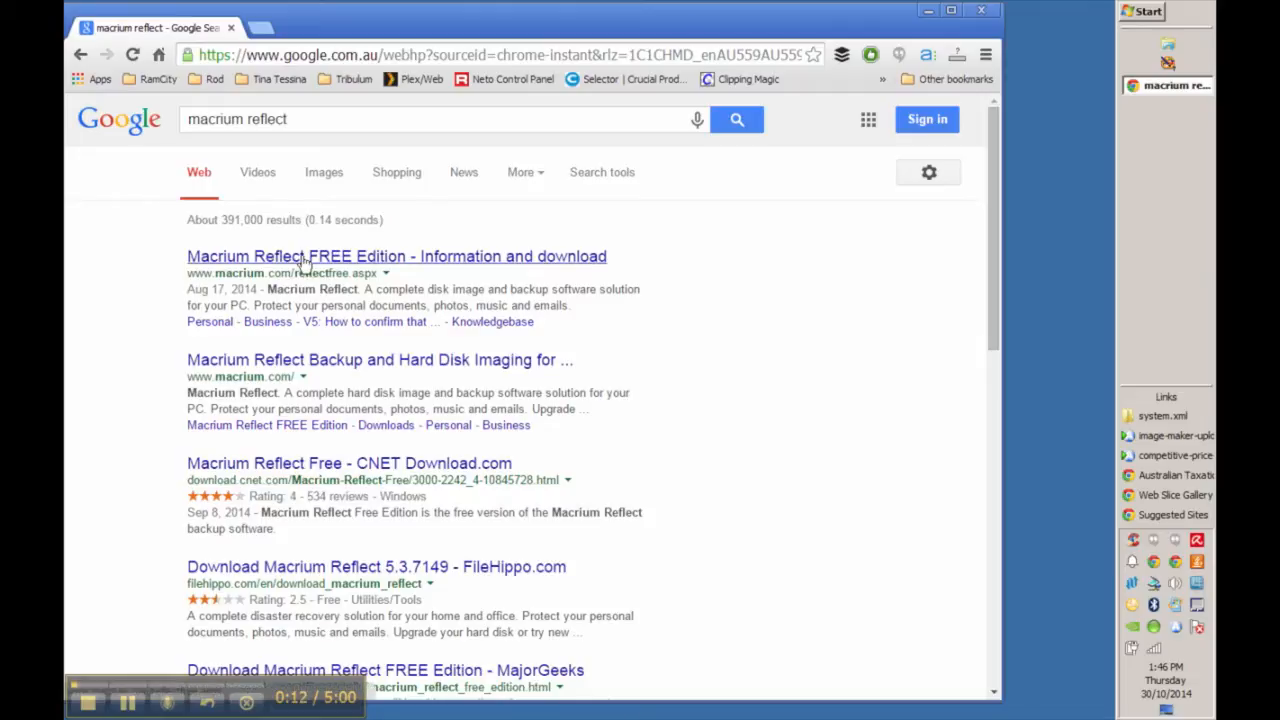
click(396, 256)
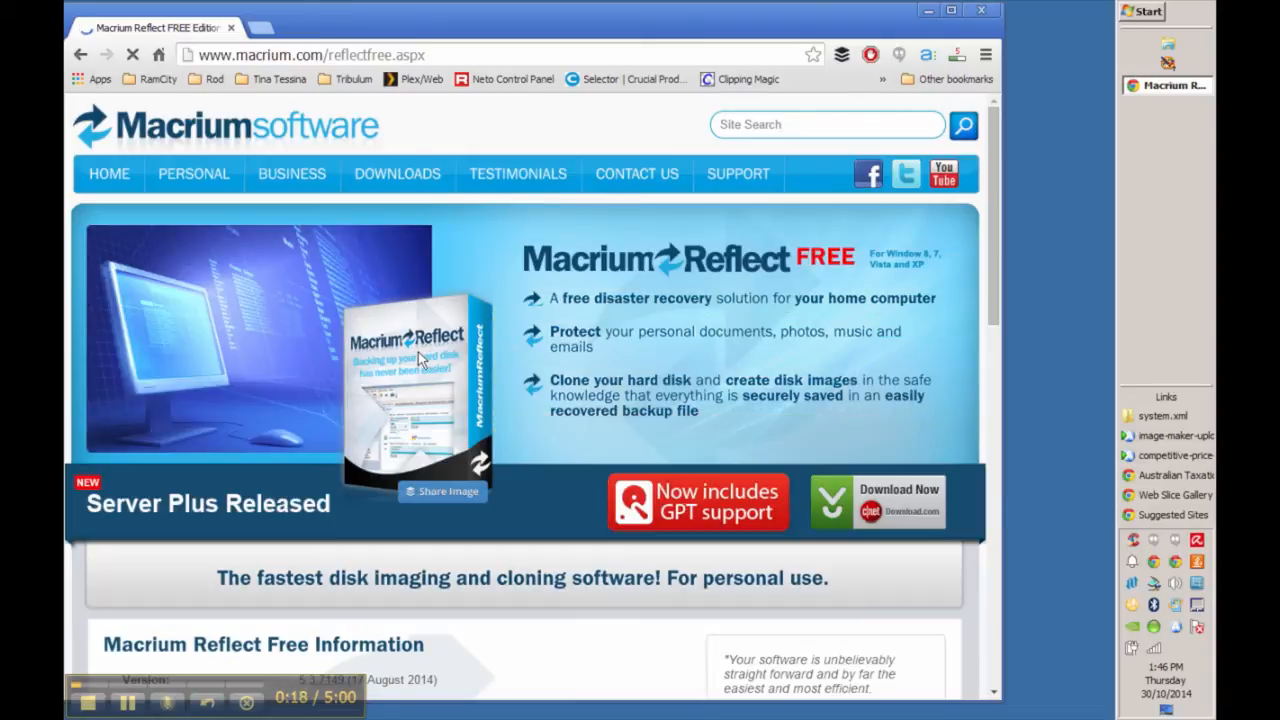
mouse_move(870, 473)
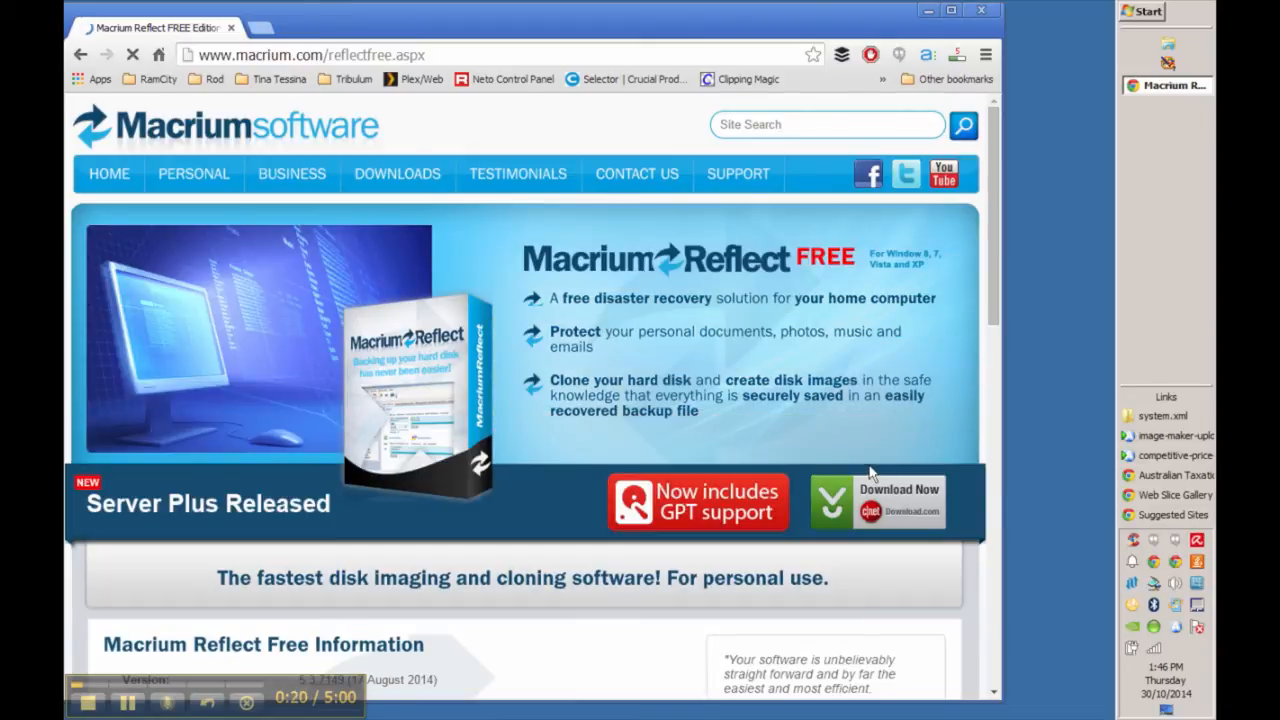
click(898, 500)
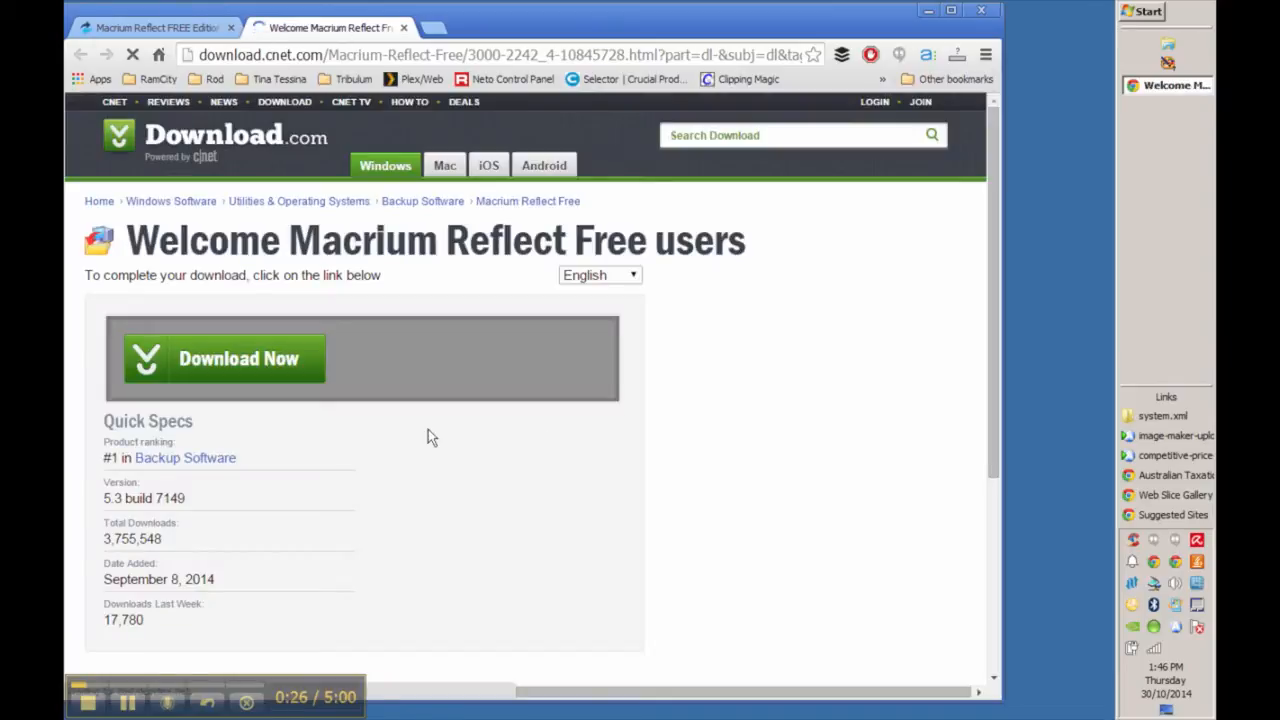
scroll(down, 3)
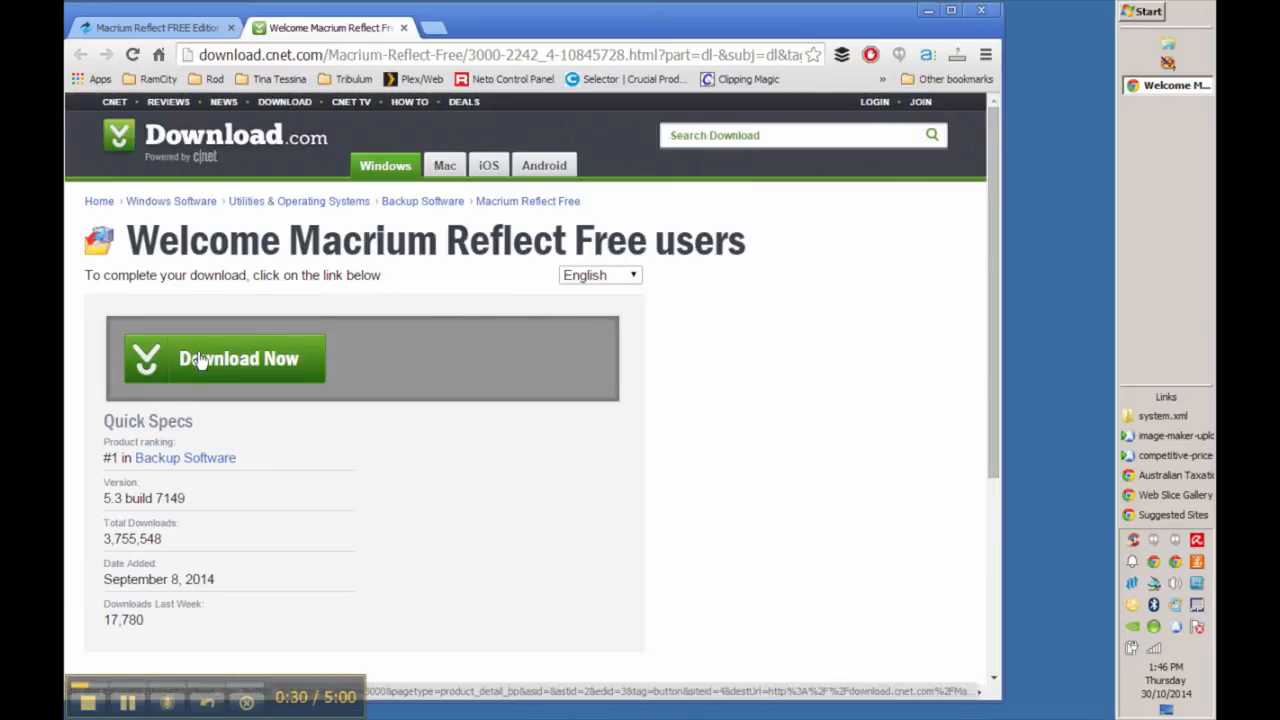
click(224, 359)
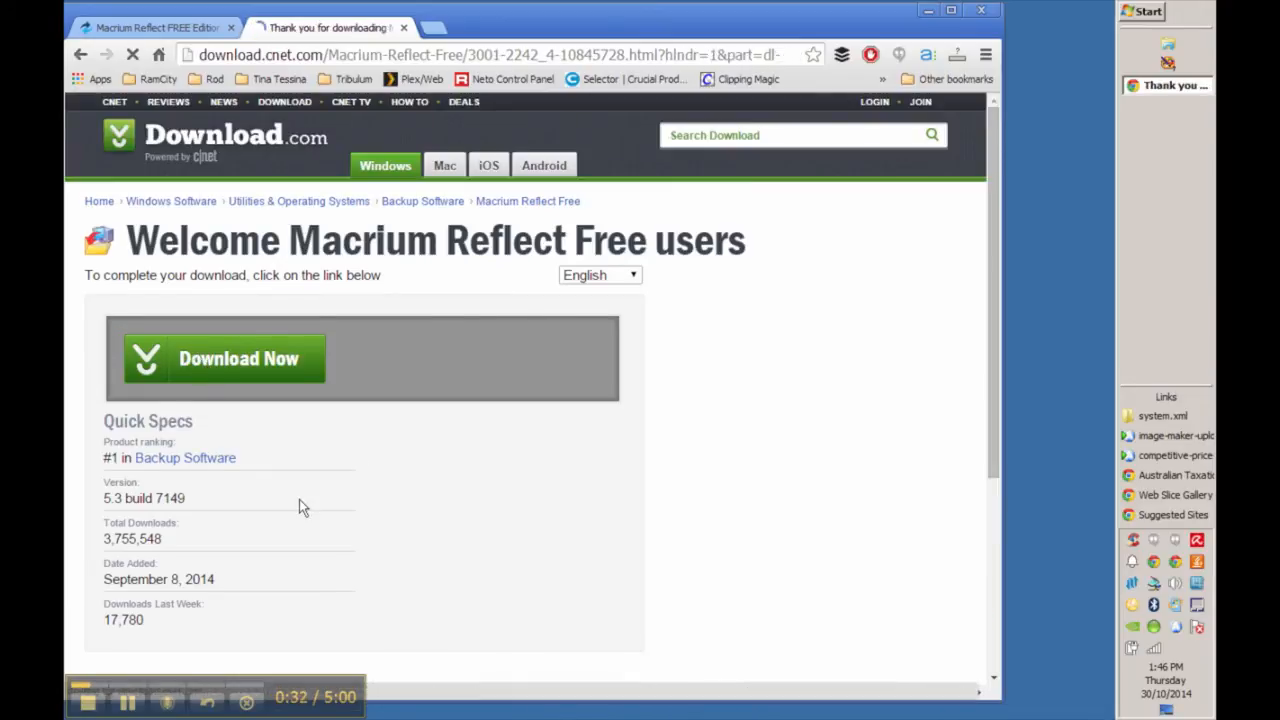
click(224, 358)
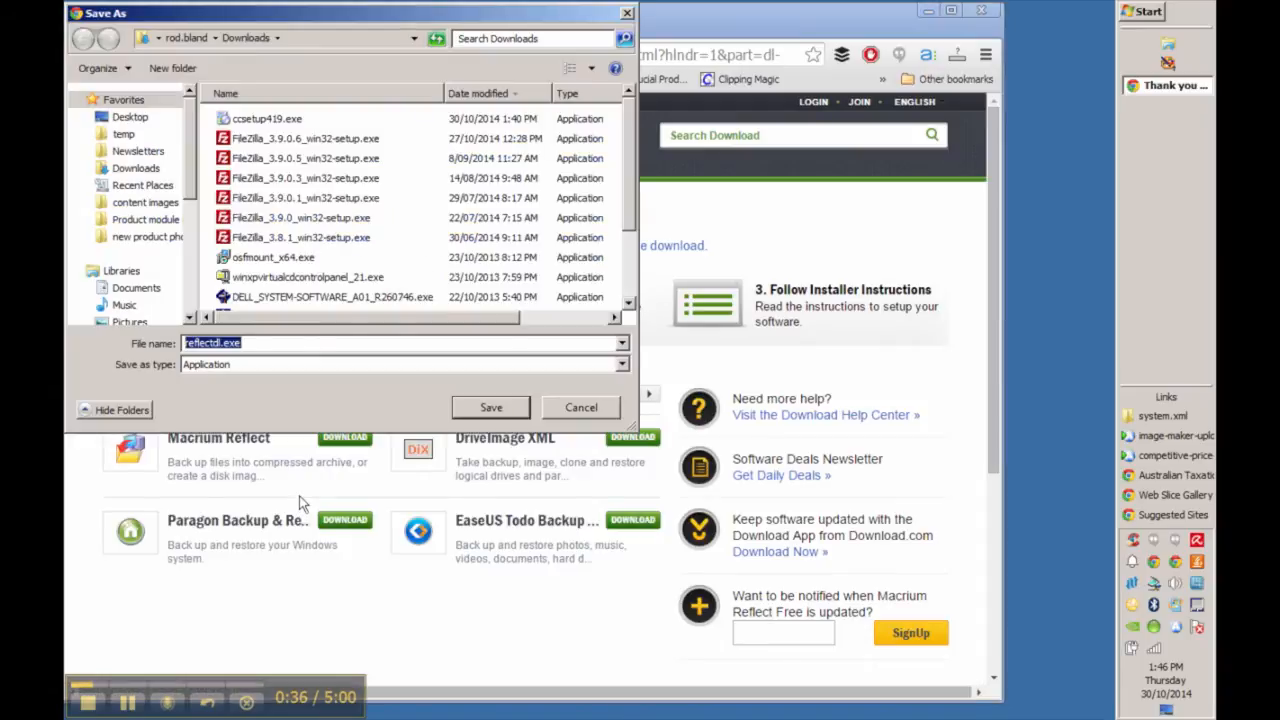
mouse_move(196, 254)
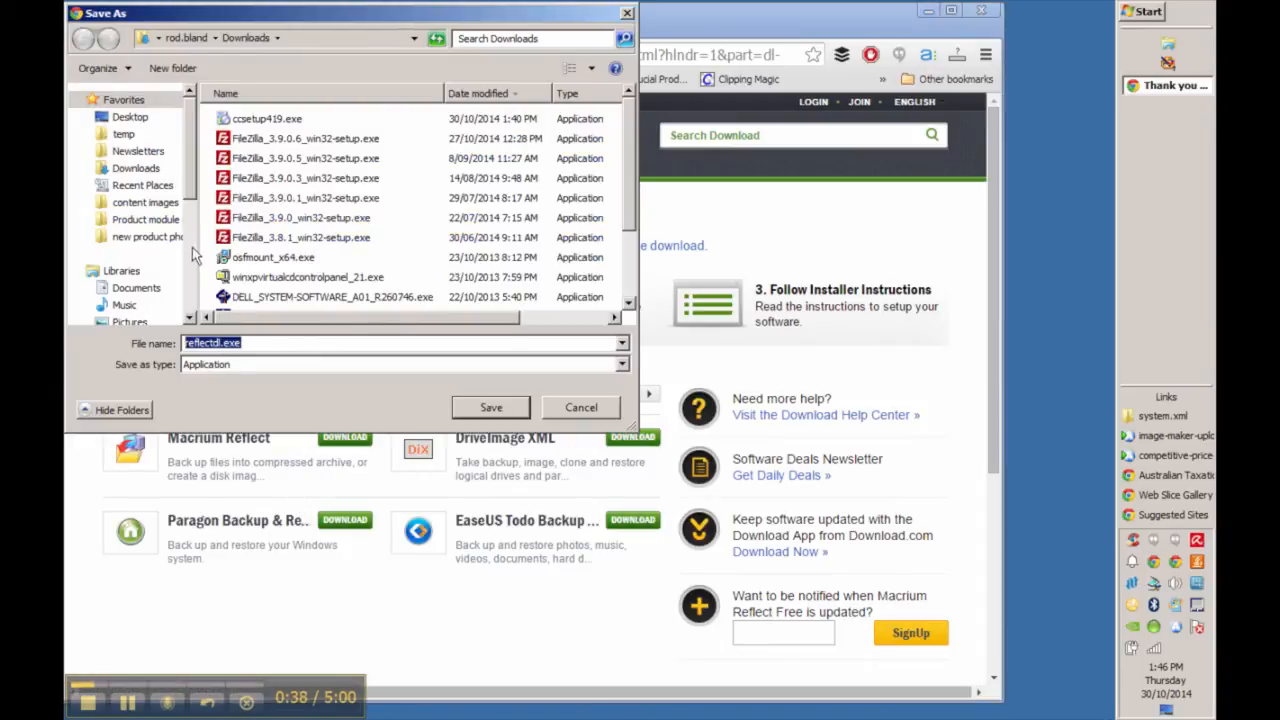
Step: Save and run reflectdl.exe, then download the Reflect Installer Only package, overwriting old files
click(491, 407)
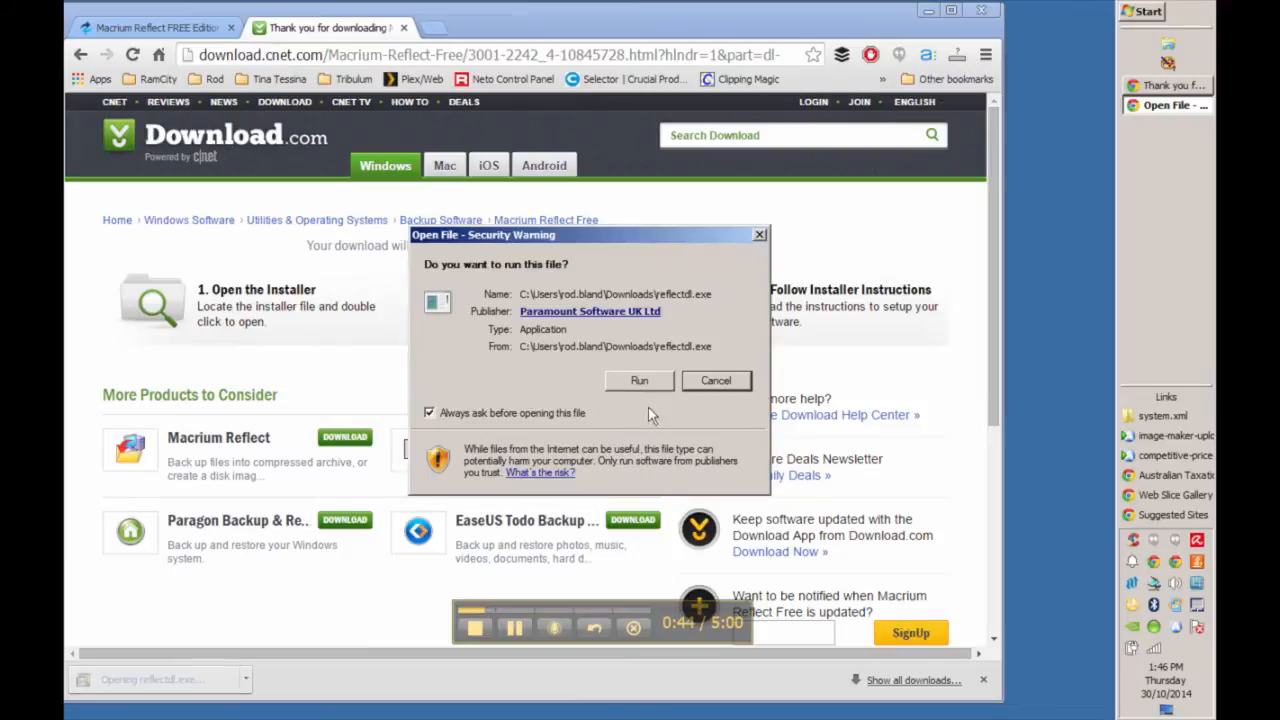
click(639, 380)
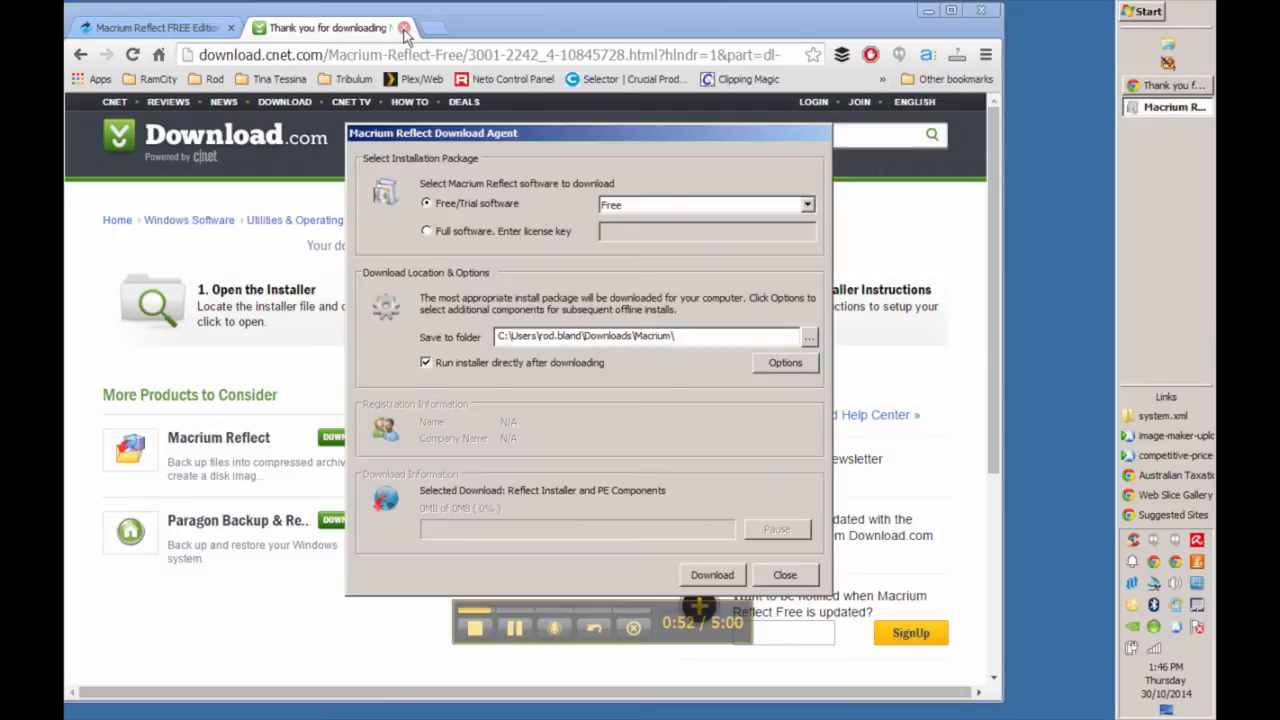
mouse_move(775, 378)
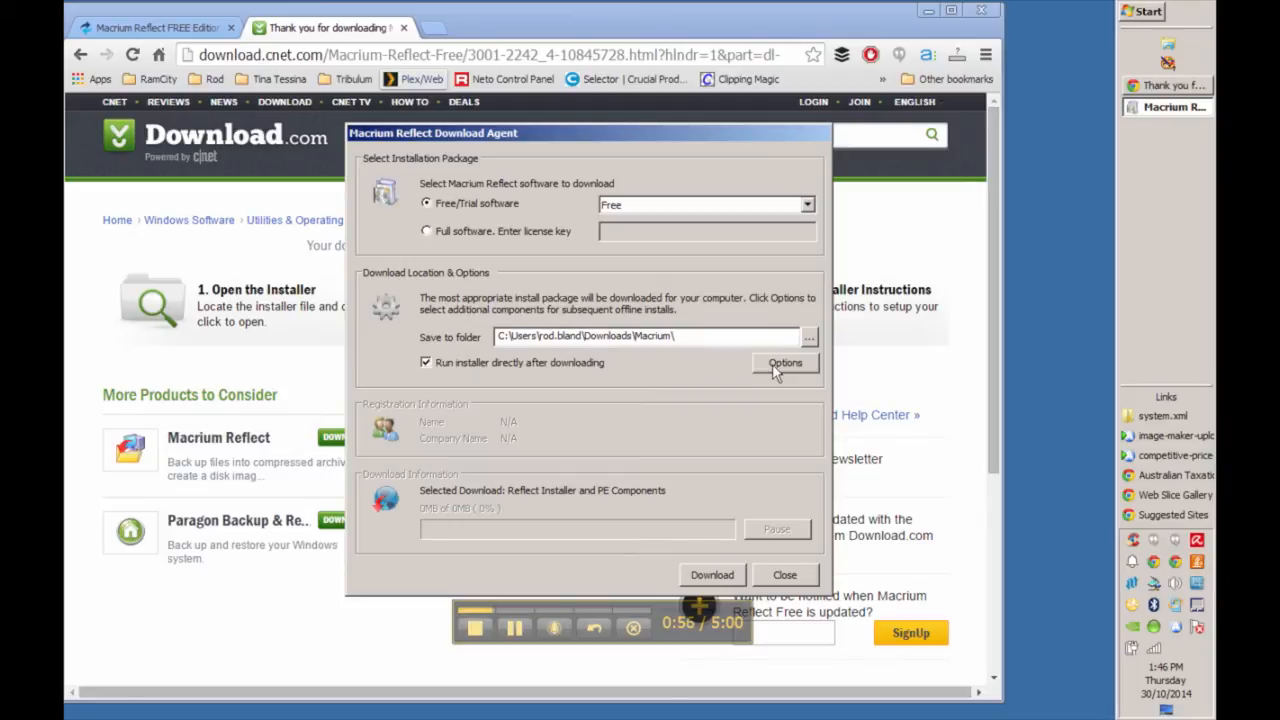
click(785, 362)
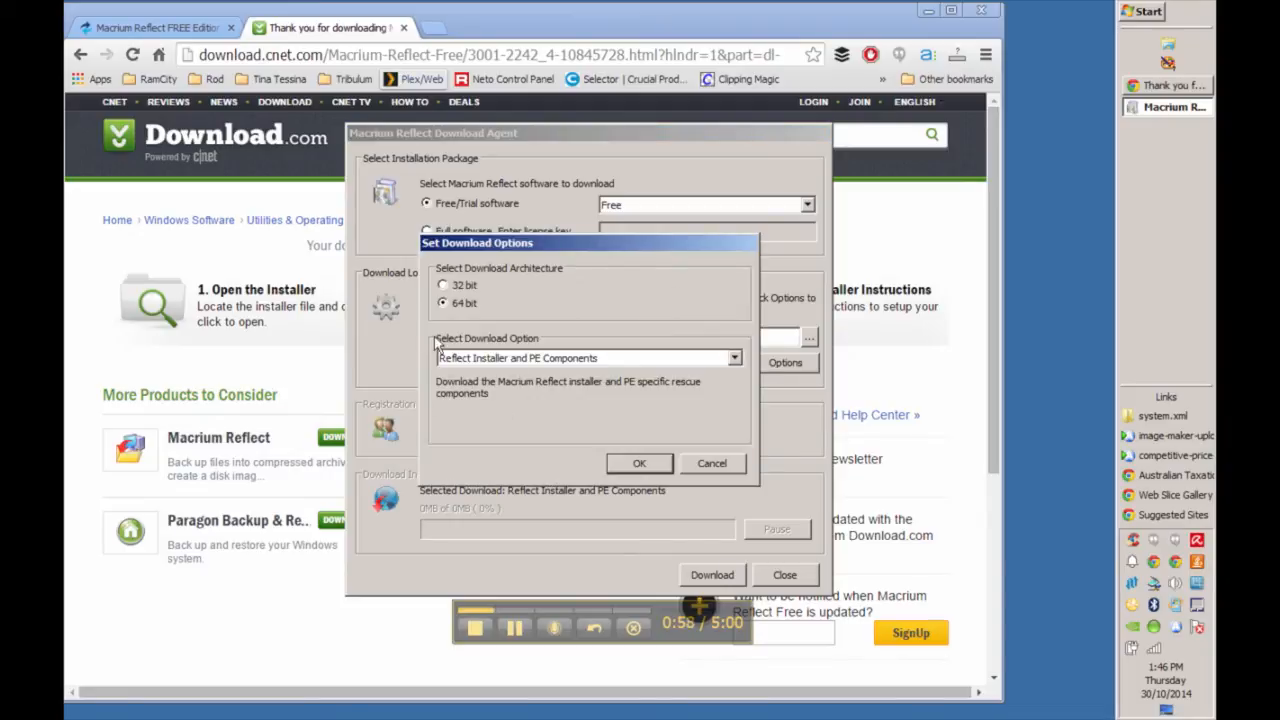
click(734, 358)
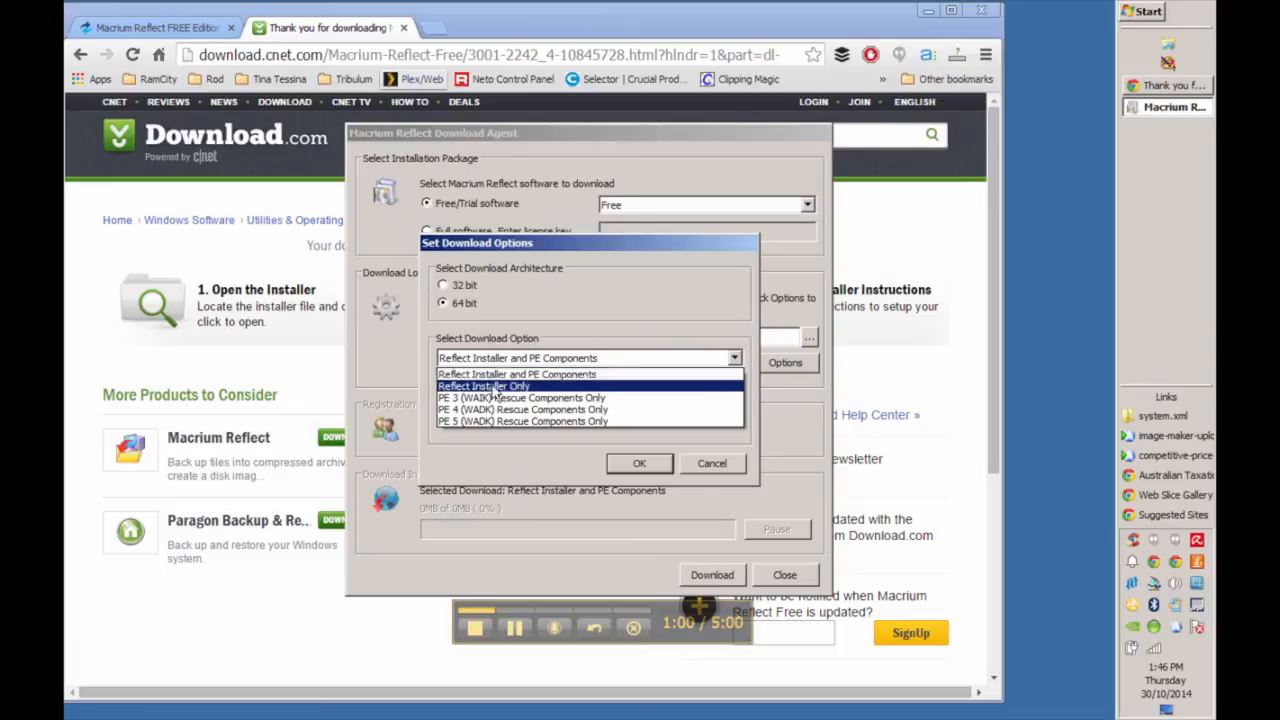
click(483, 386)
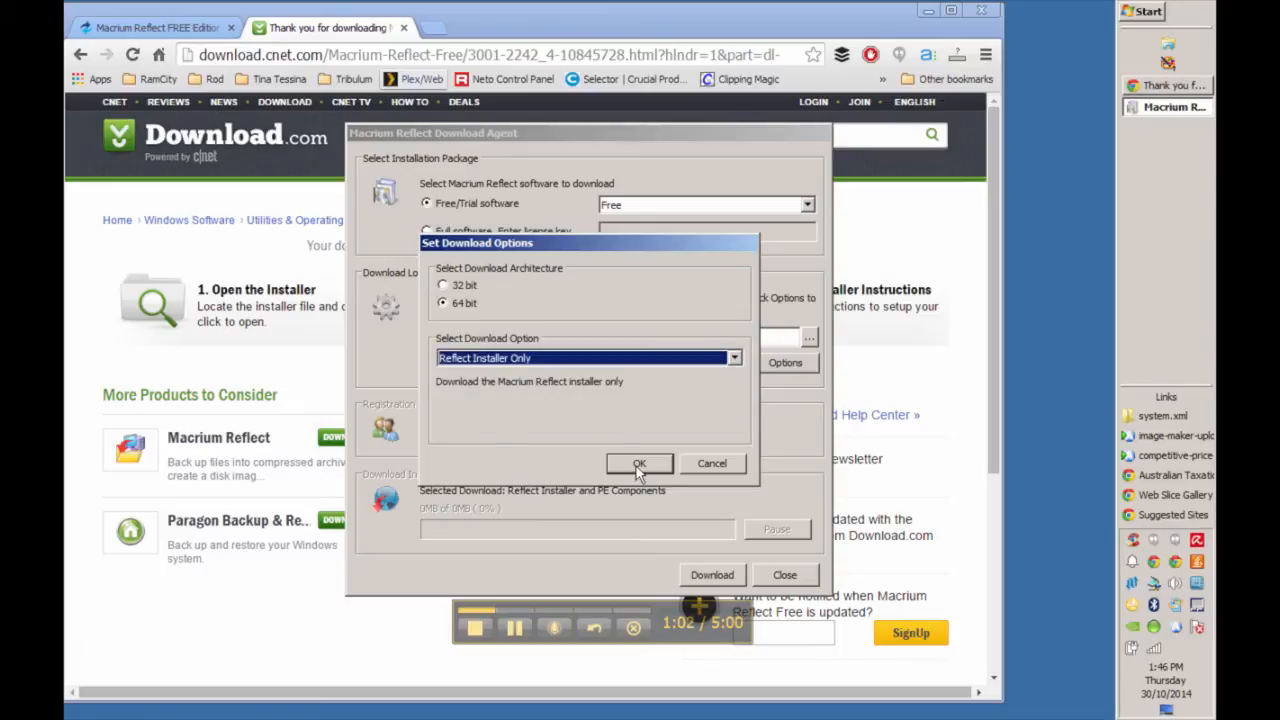
click(639, 463)
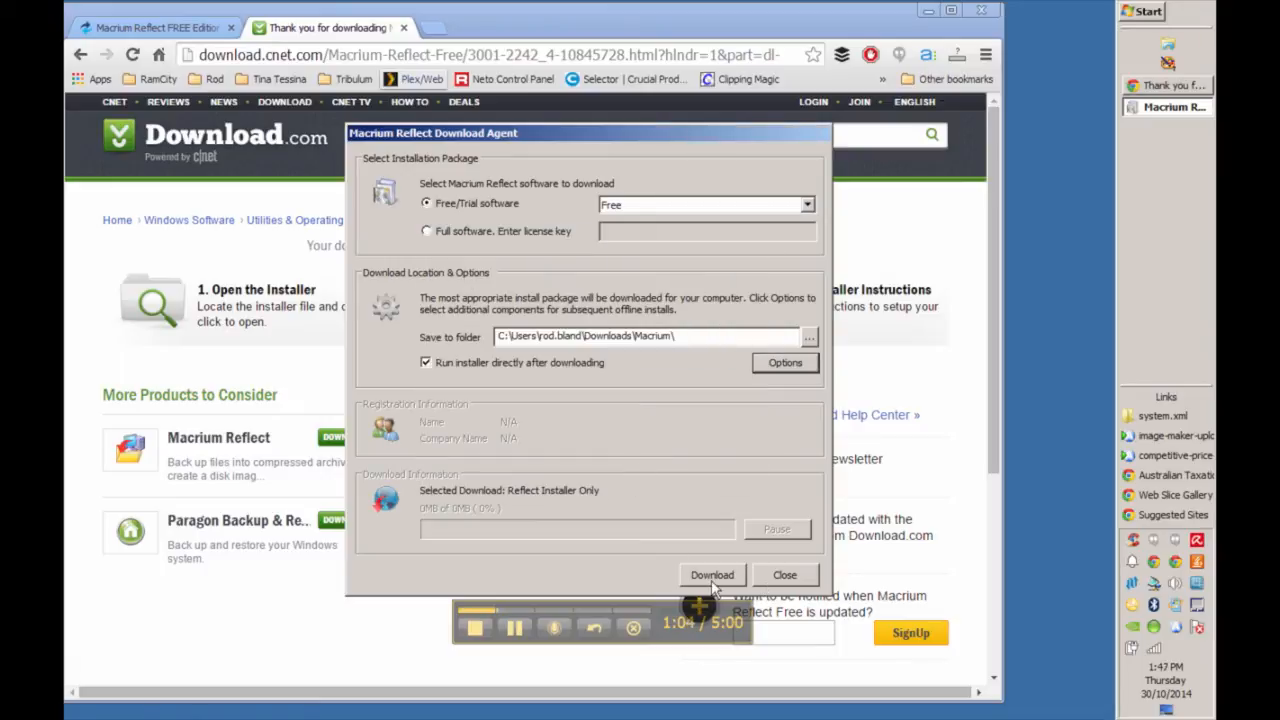
click(712, 575)
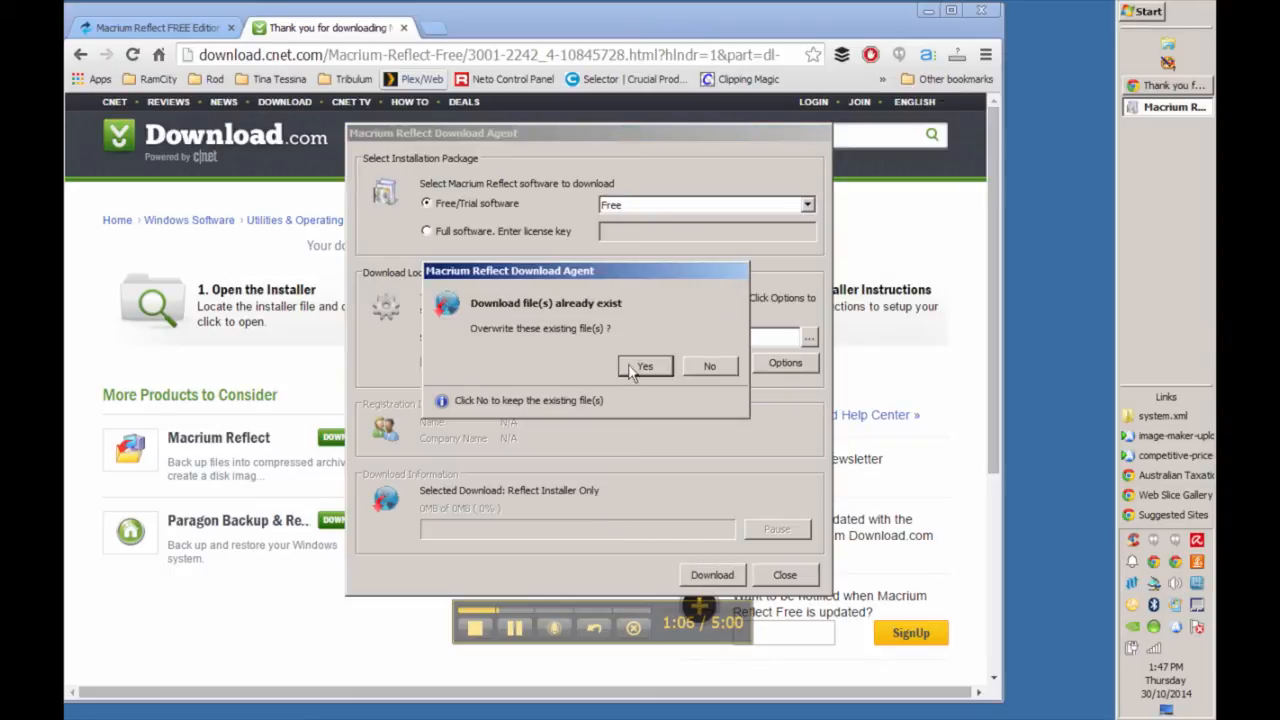
click(644, 366)
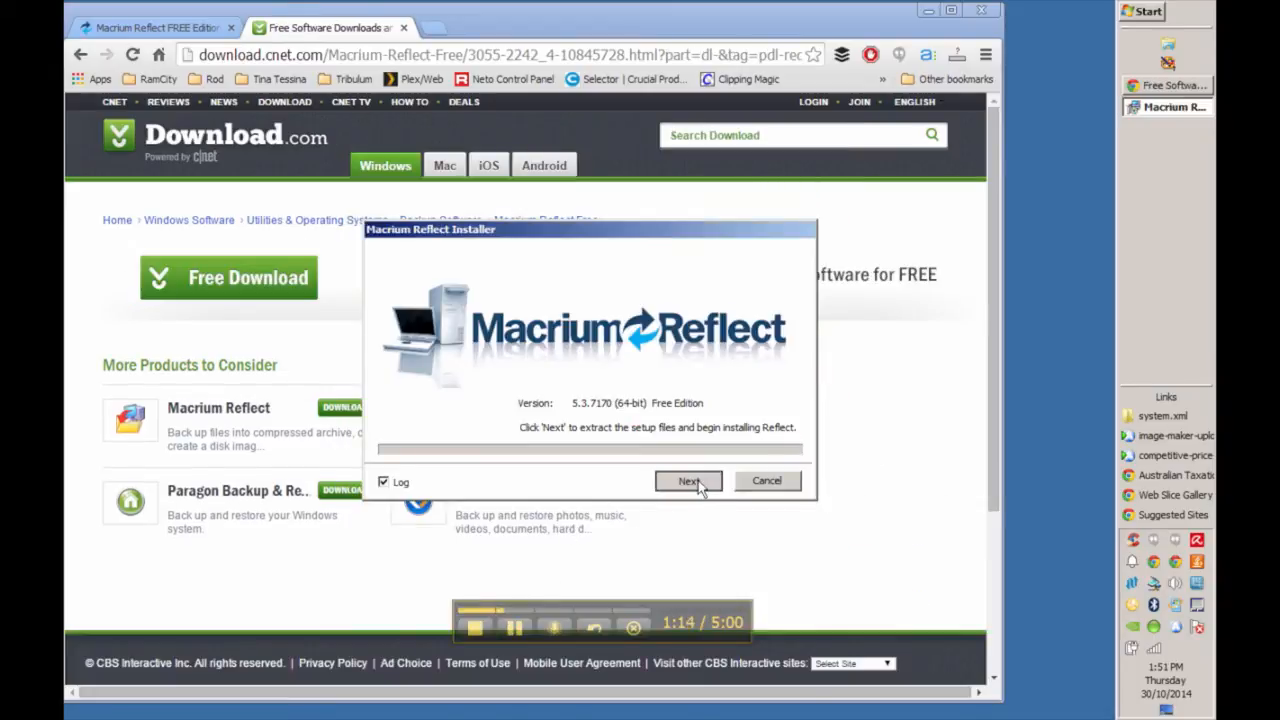
Step: Extract and run Macrium Reflect Free 5.3.7170 64-bit setup through to Finish
click(688, 481)
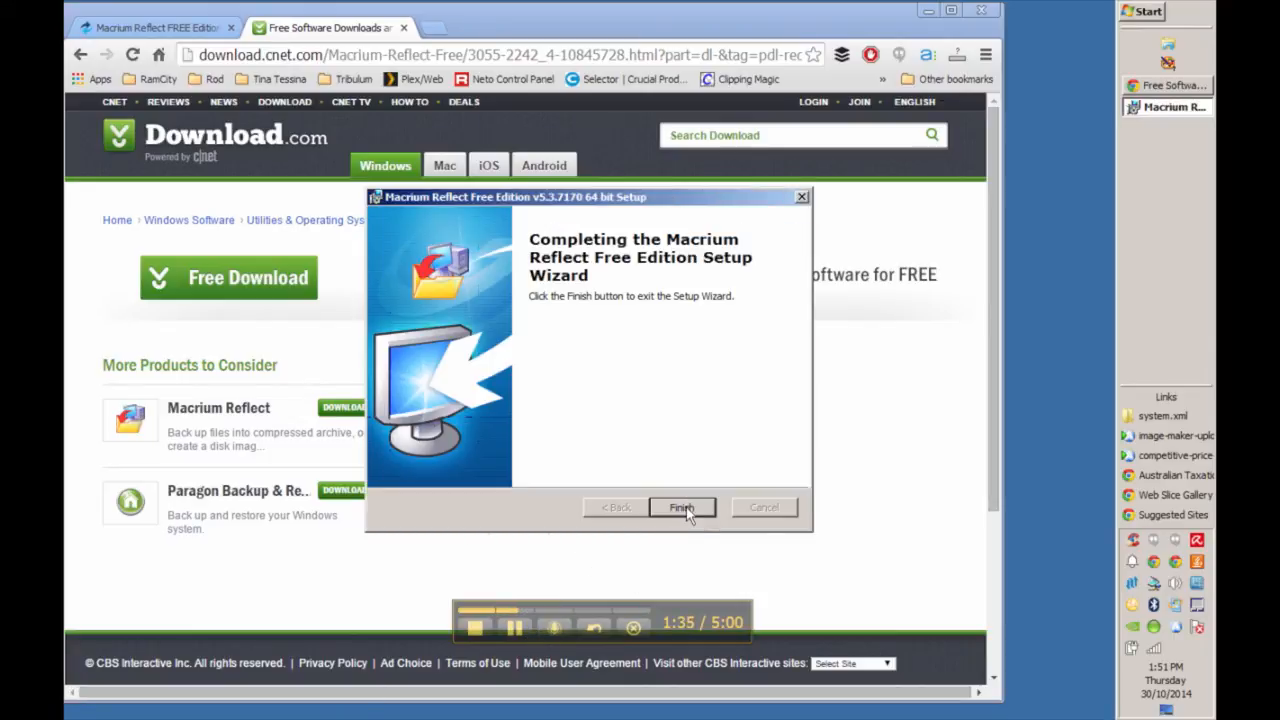
click(681, 507)
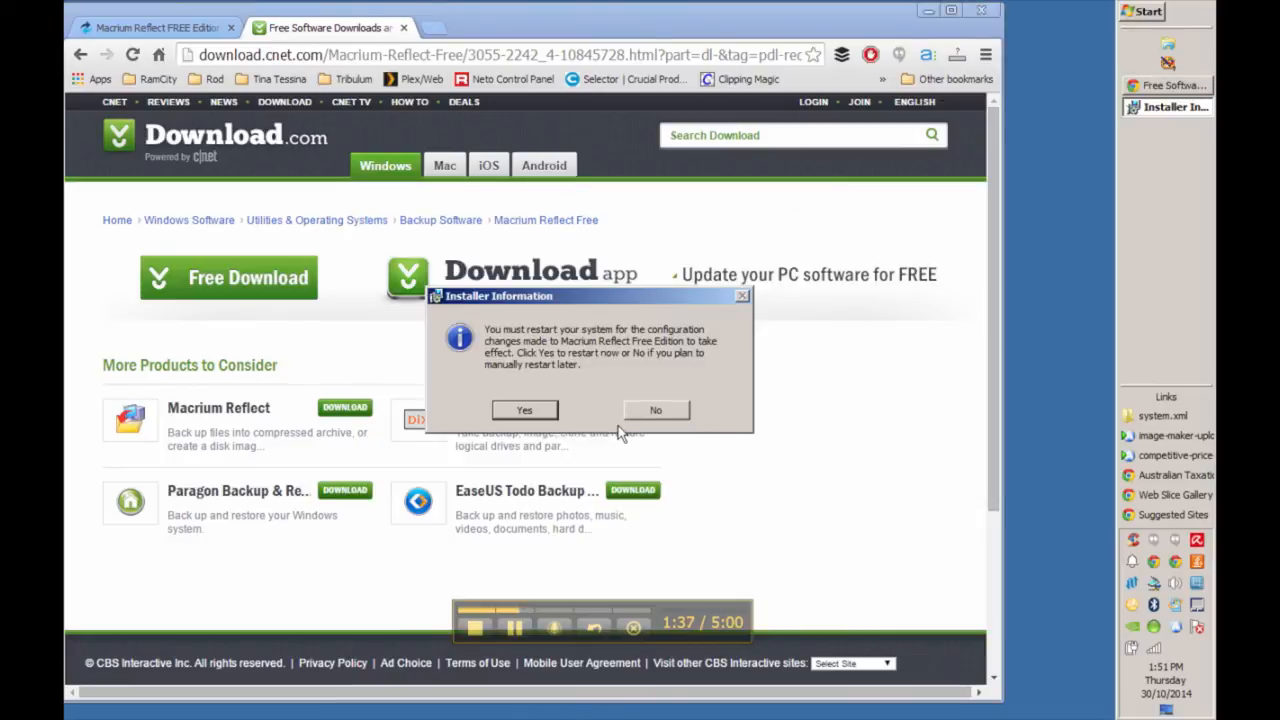
mouse_move(607, 430)
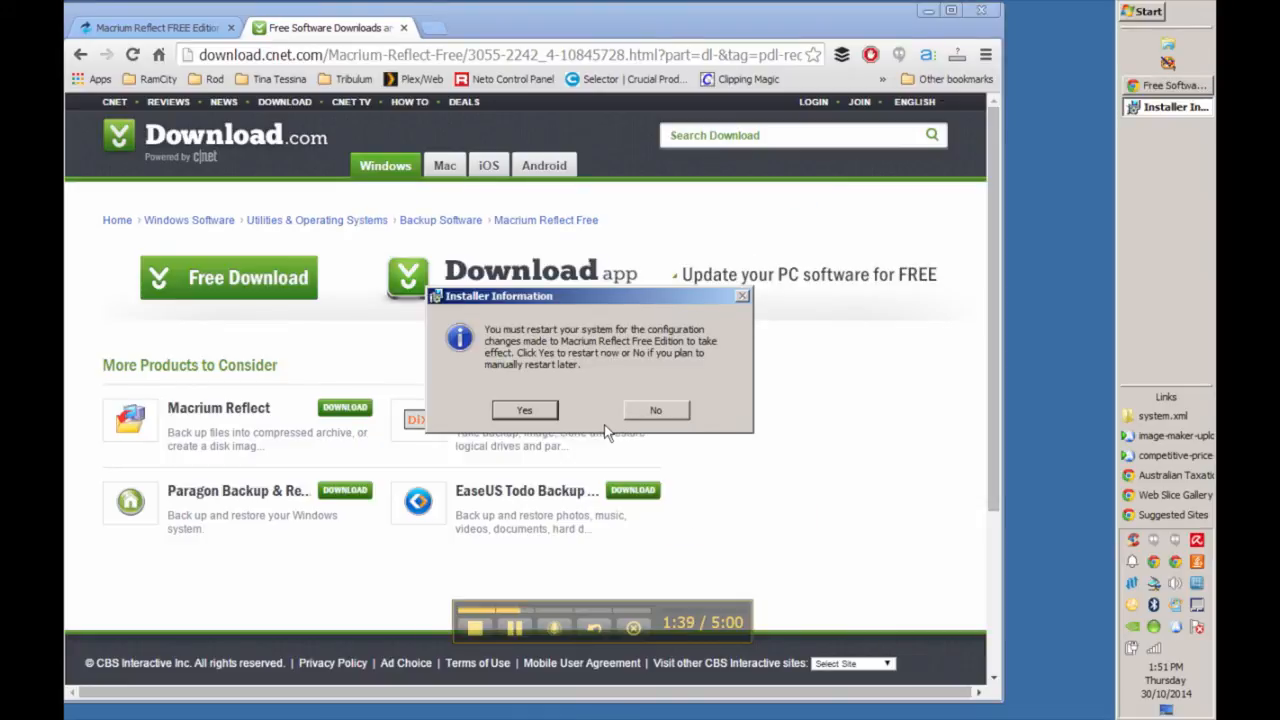
mouse_move(567, 468)
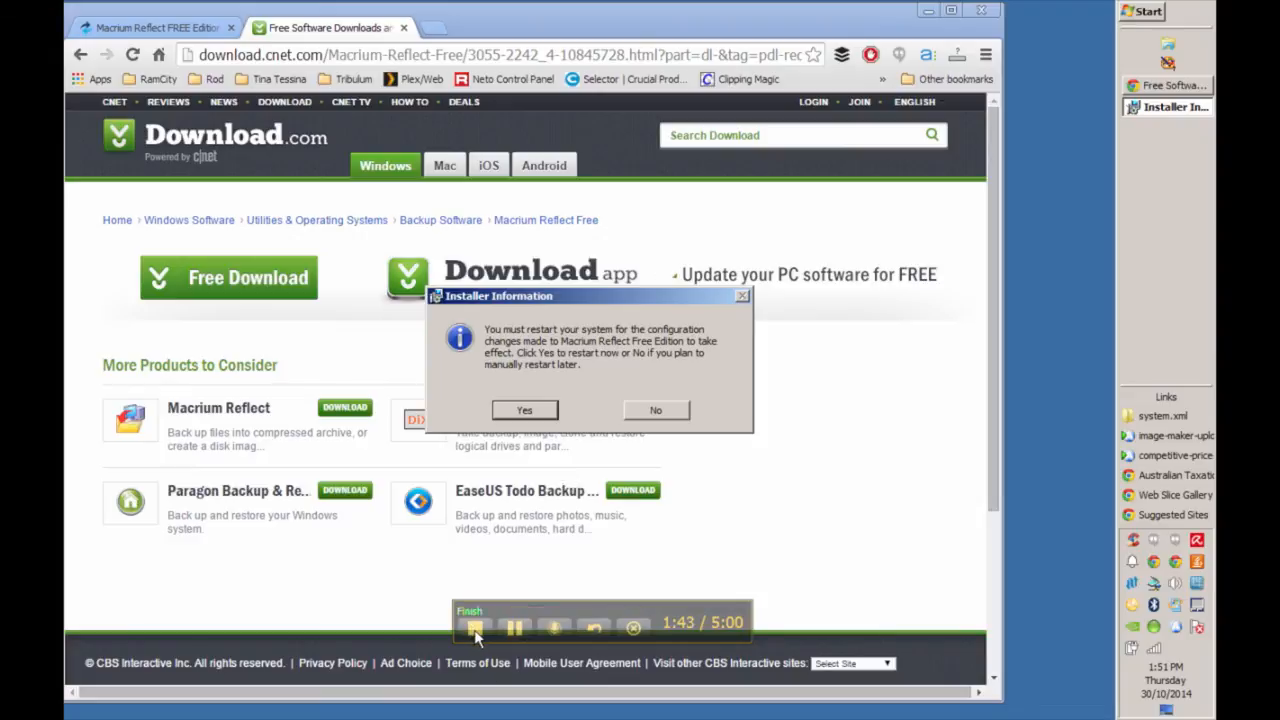
click(1148, 11)
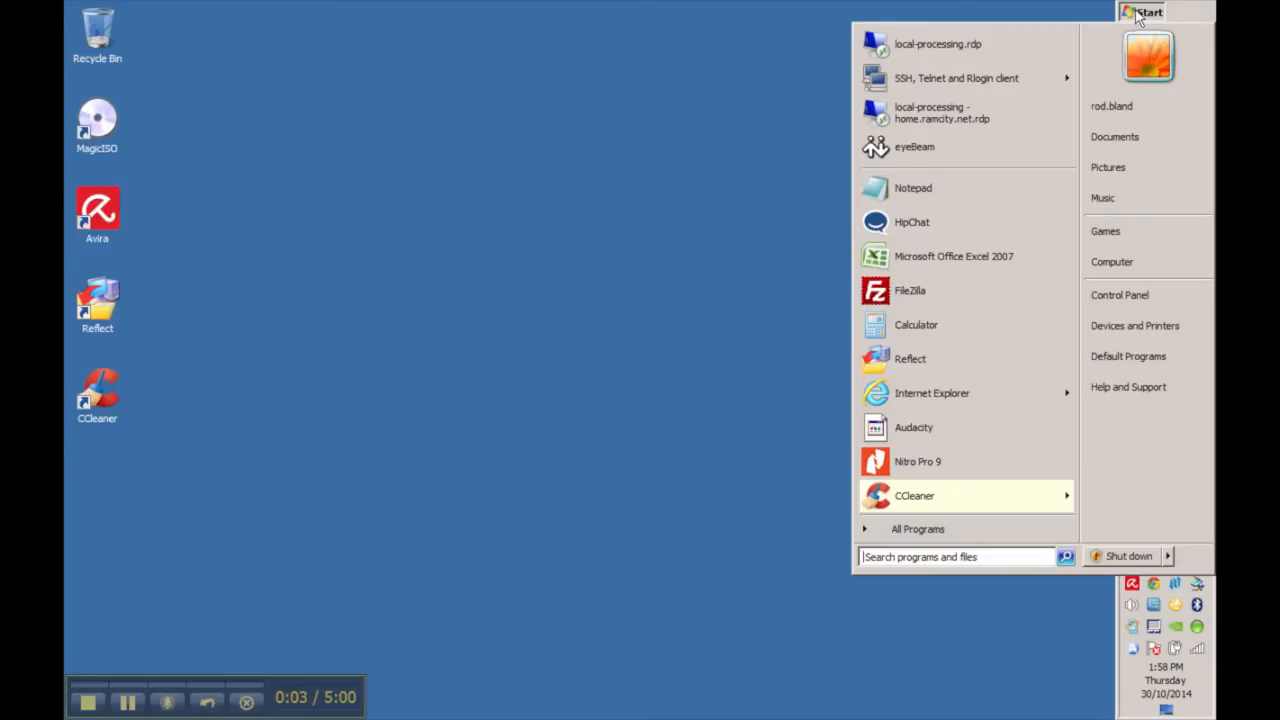
Step: Enter diskmgmt.msc in the Start menu search to launch Disk Management
text(diskmgmt)
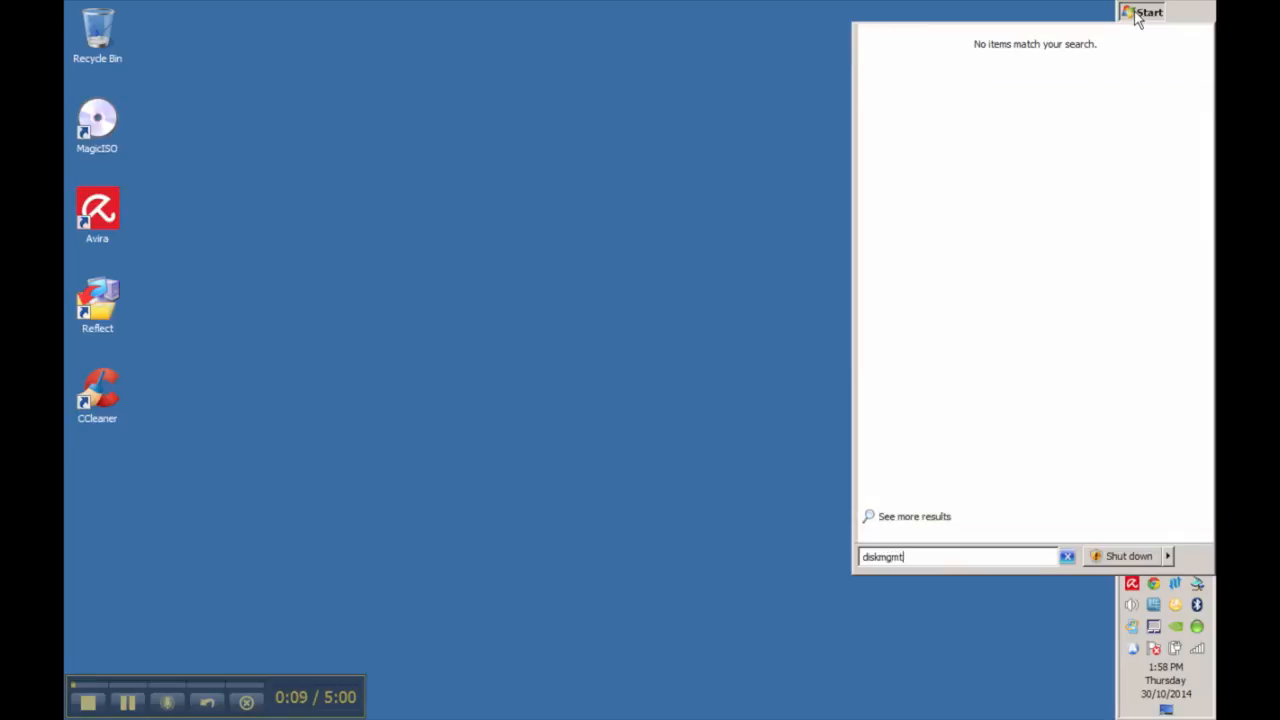
text(.m)
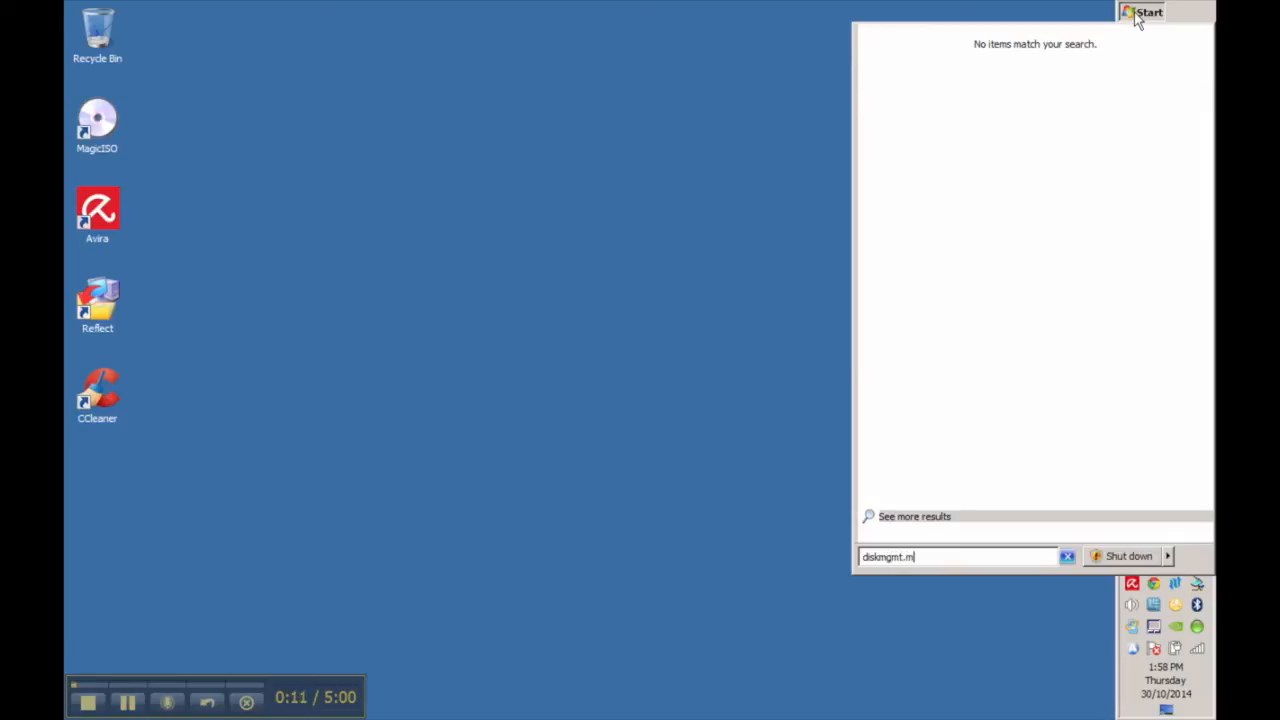
text(sc)
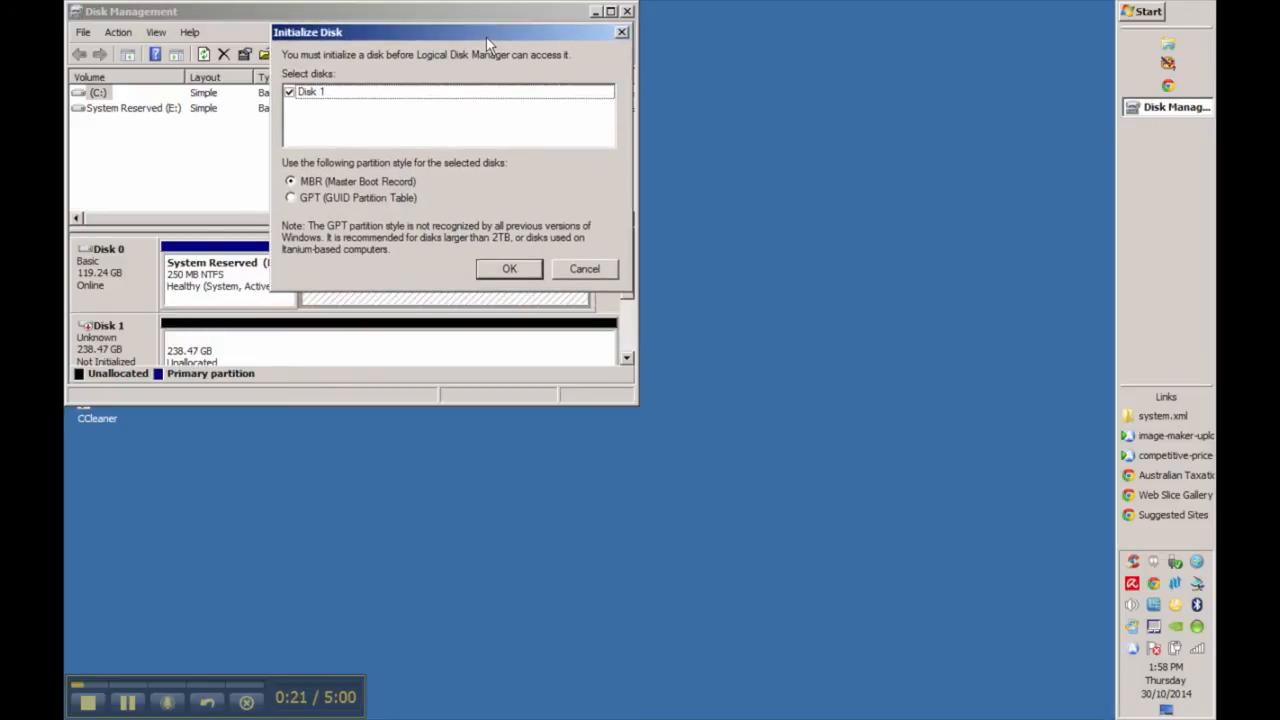
mouse_move(404, 153)
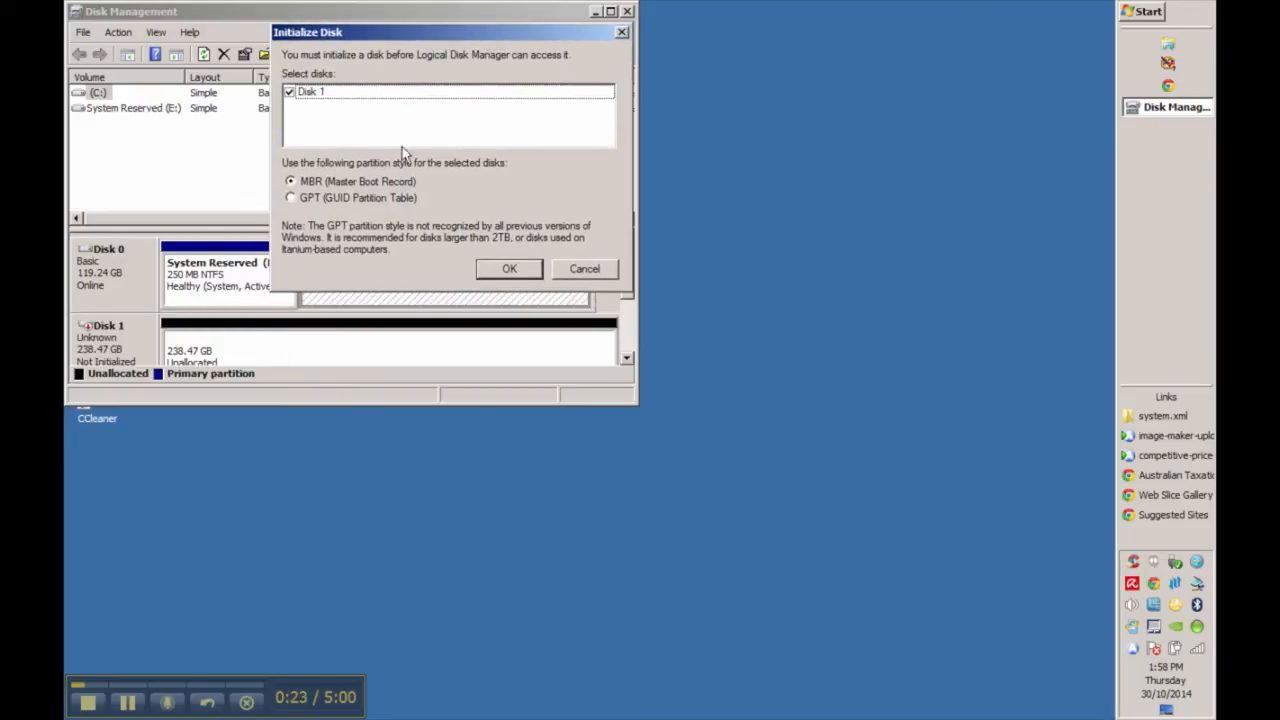
mouse_move(440, 235)
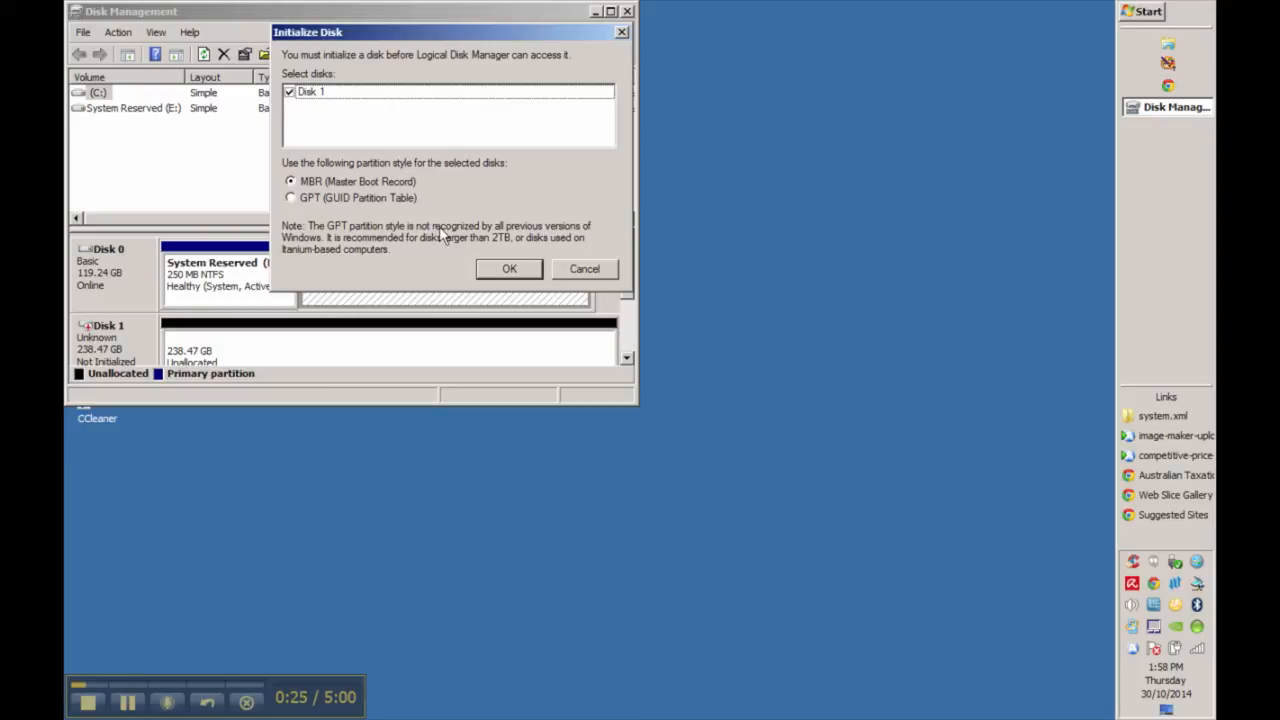
Step: Initialize the 238.47 GB Disk 1 as MBR, then close Disk Management
click(509, 268)
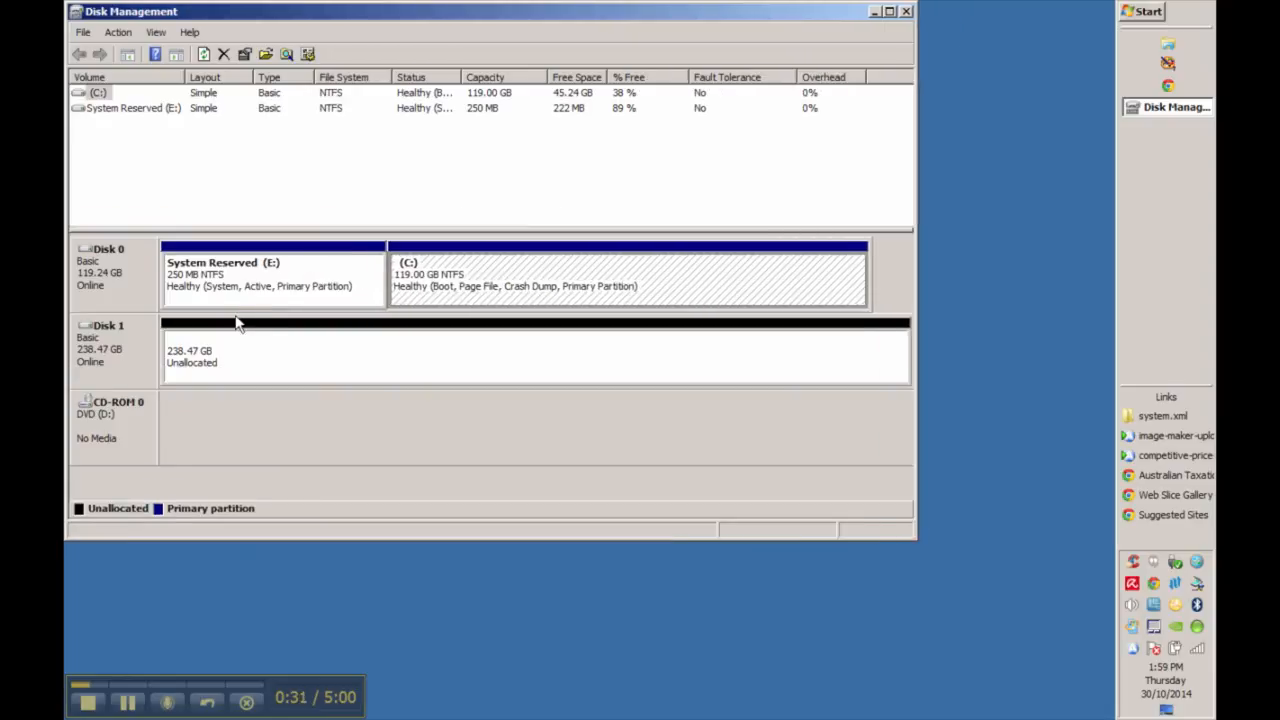
mouse_move(587, 300)
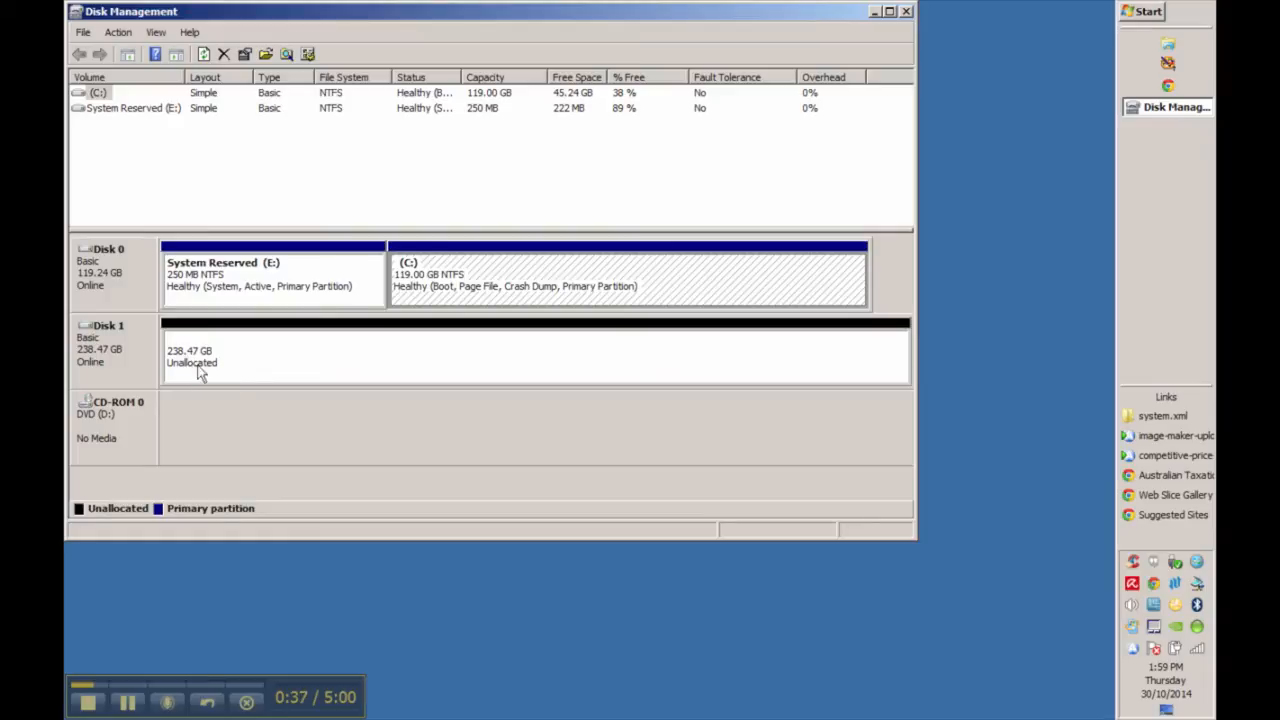
mouse_move(575, 170)
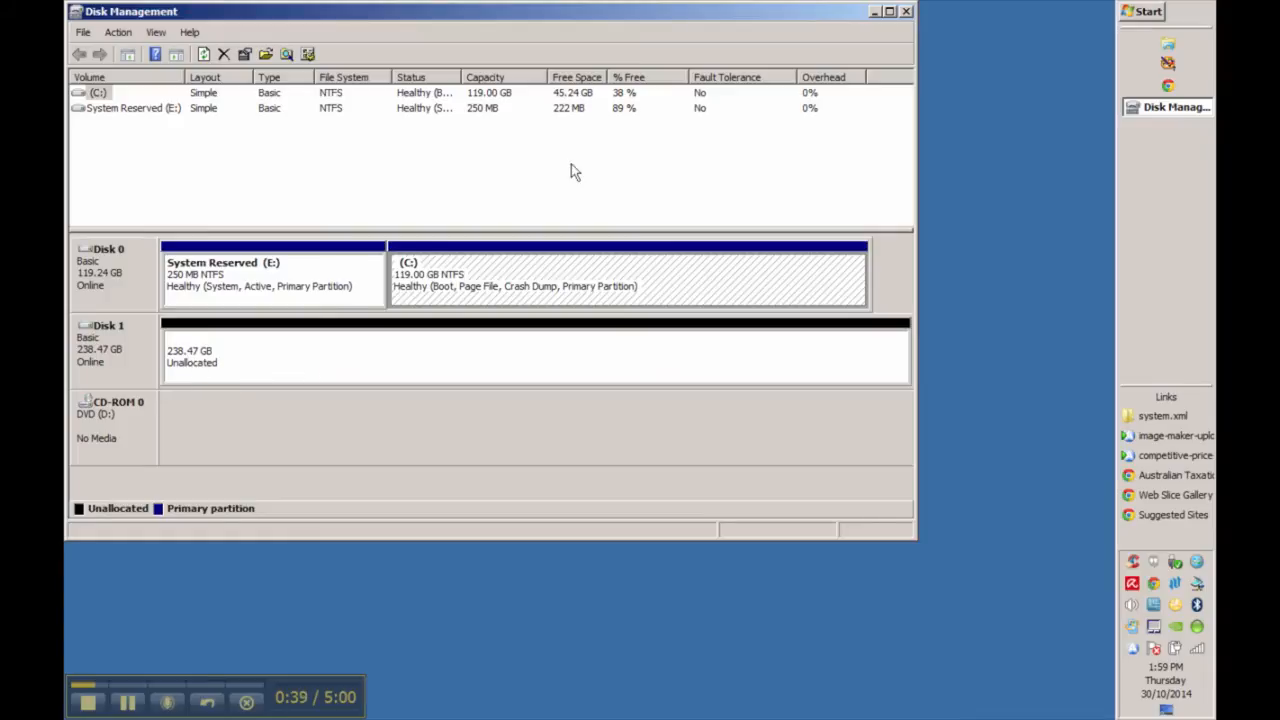
click(905, 11)
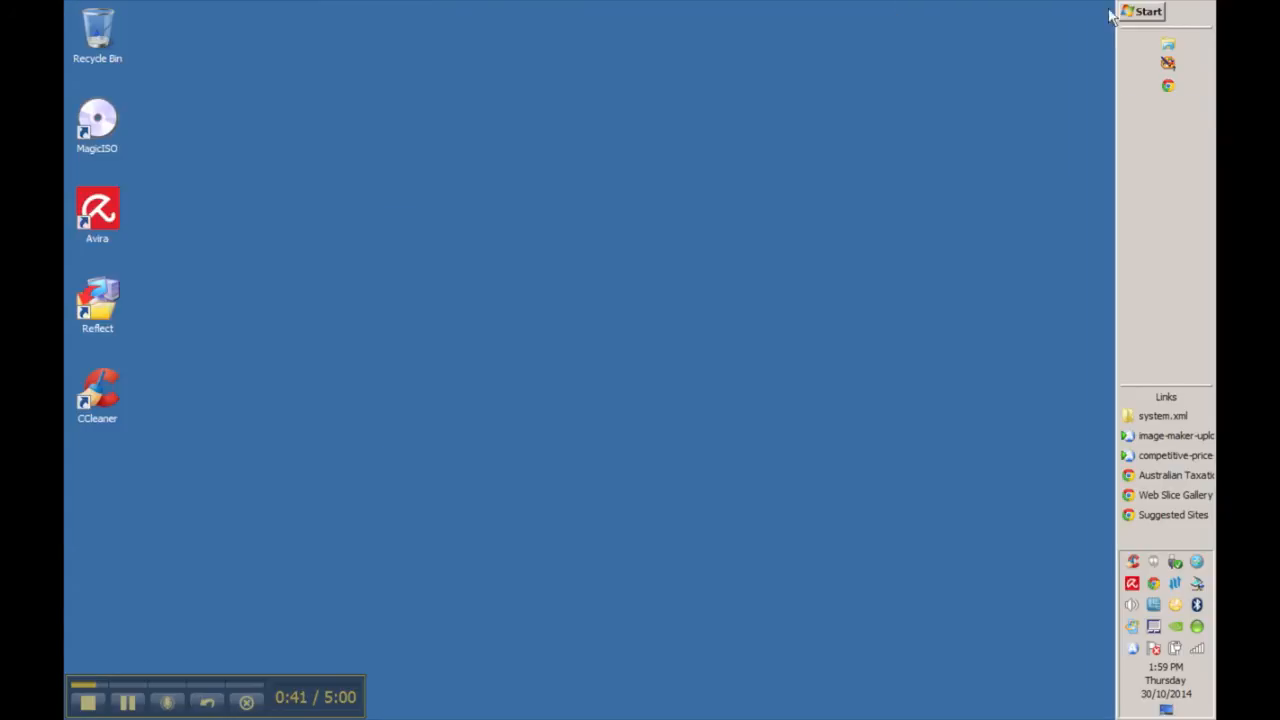
Step: Launch Reflect, decline rescue media, and start cloning the 119.24 GB Samsung SSD
click(1147, 11)
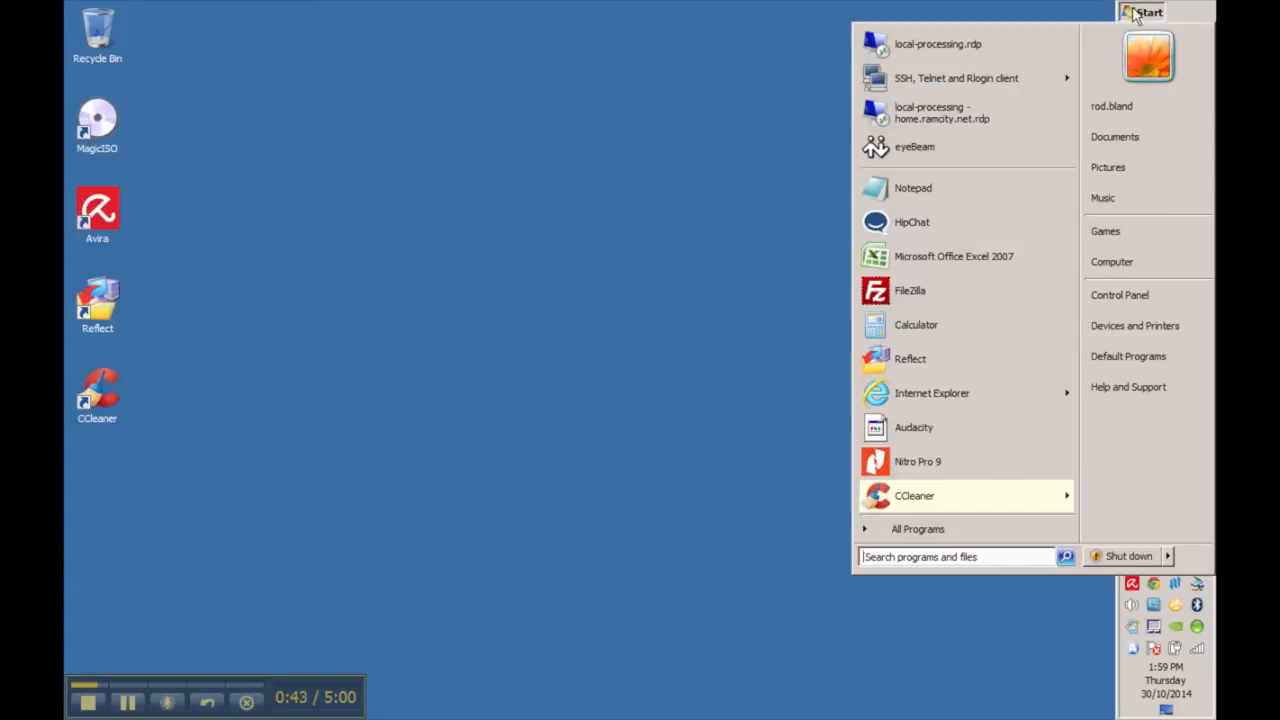
text(ref)
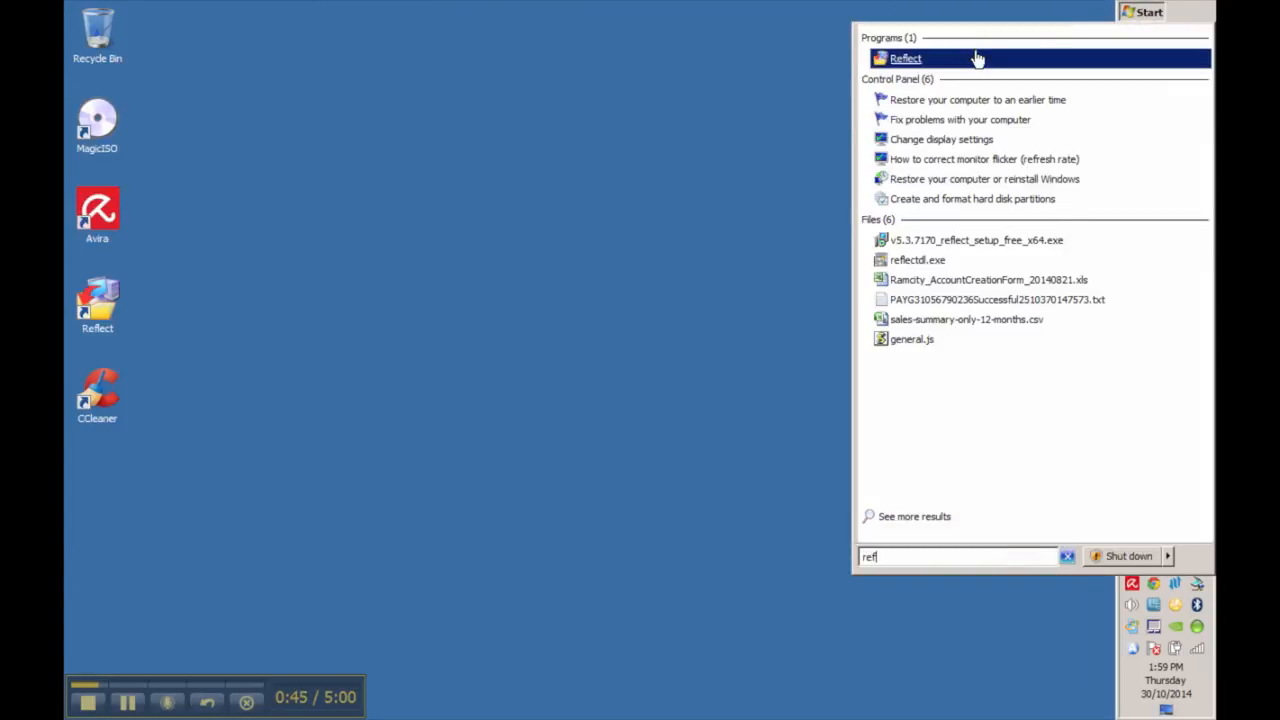
click(905, 58)
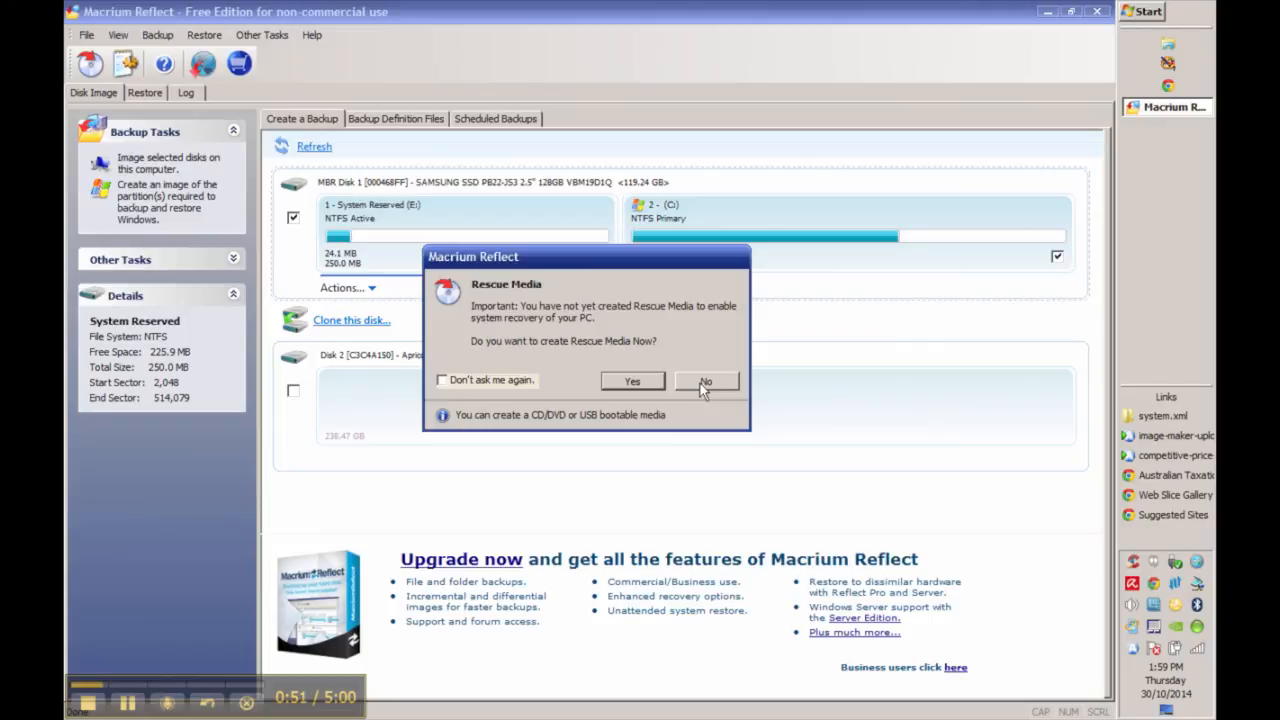
click(705, 381)
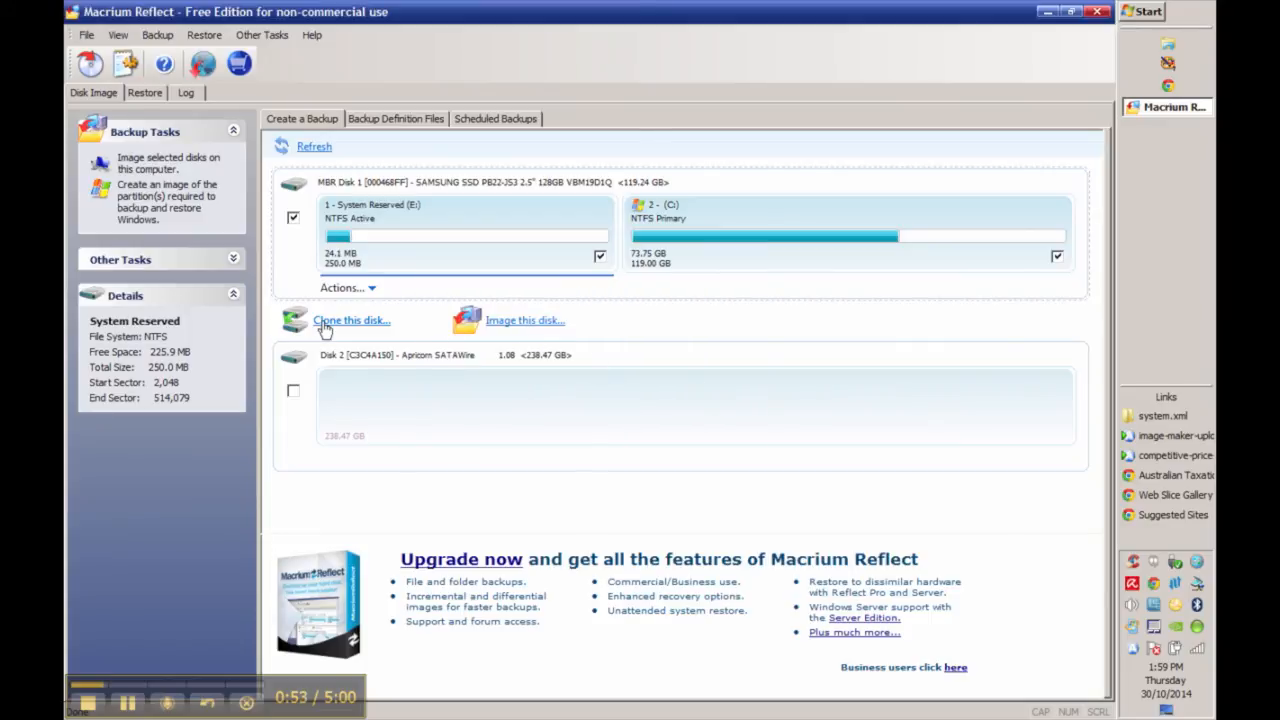
click(351, 320)
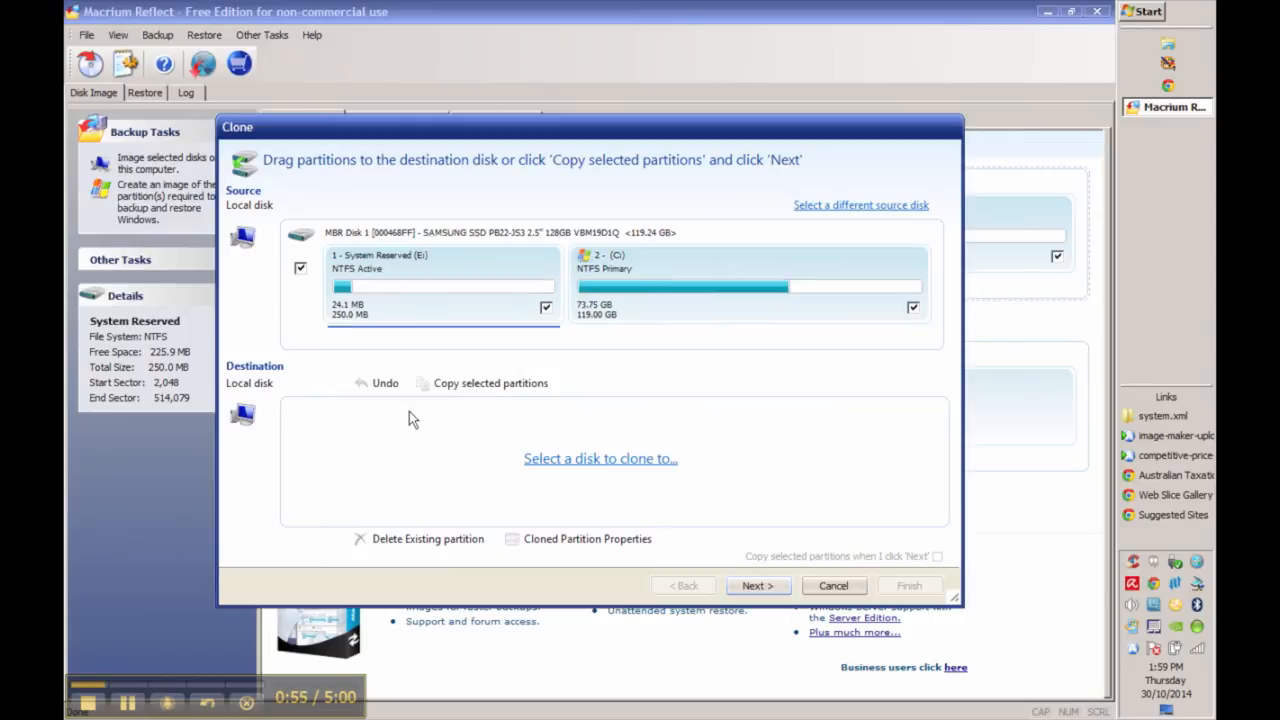
mouse_move(597, 467)
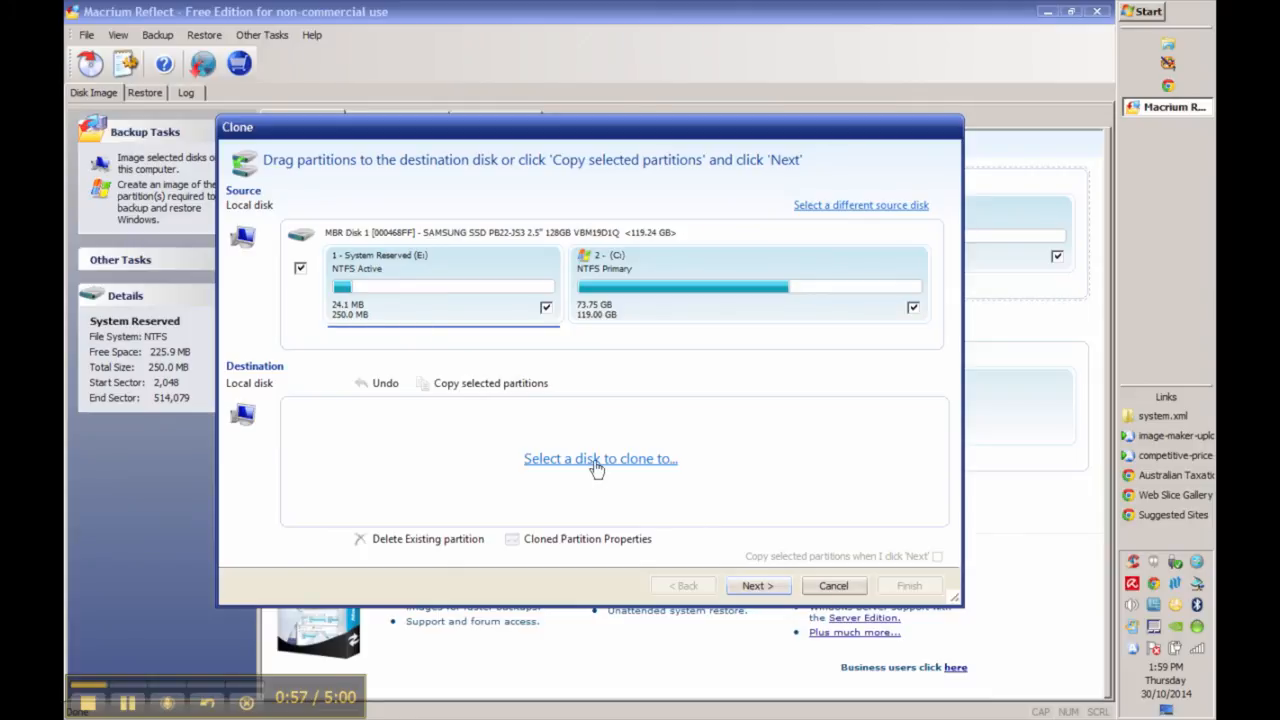
Step: Pick the 238.47 GB Apricorn Disk 2 as destination and finish the wizard to begin cloning
click(600, 458)
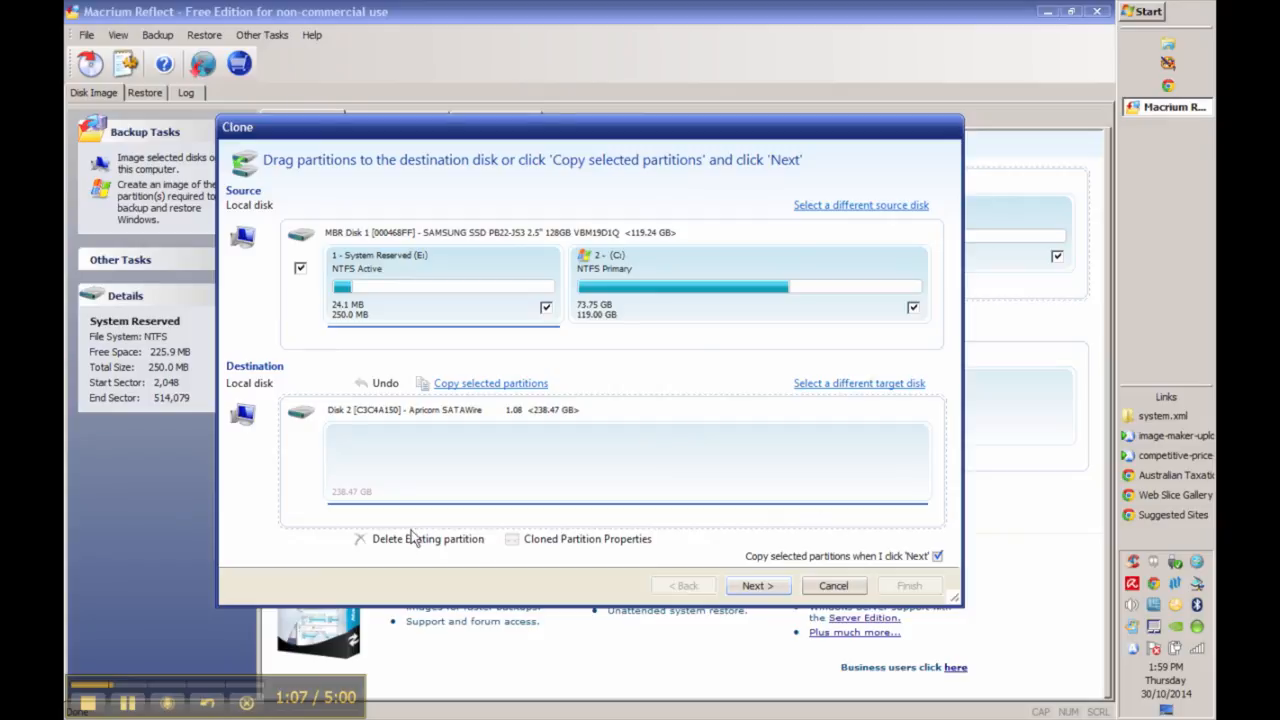
mouse_move(800, 482)
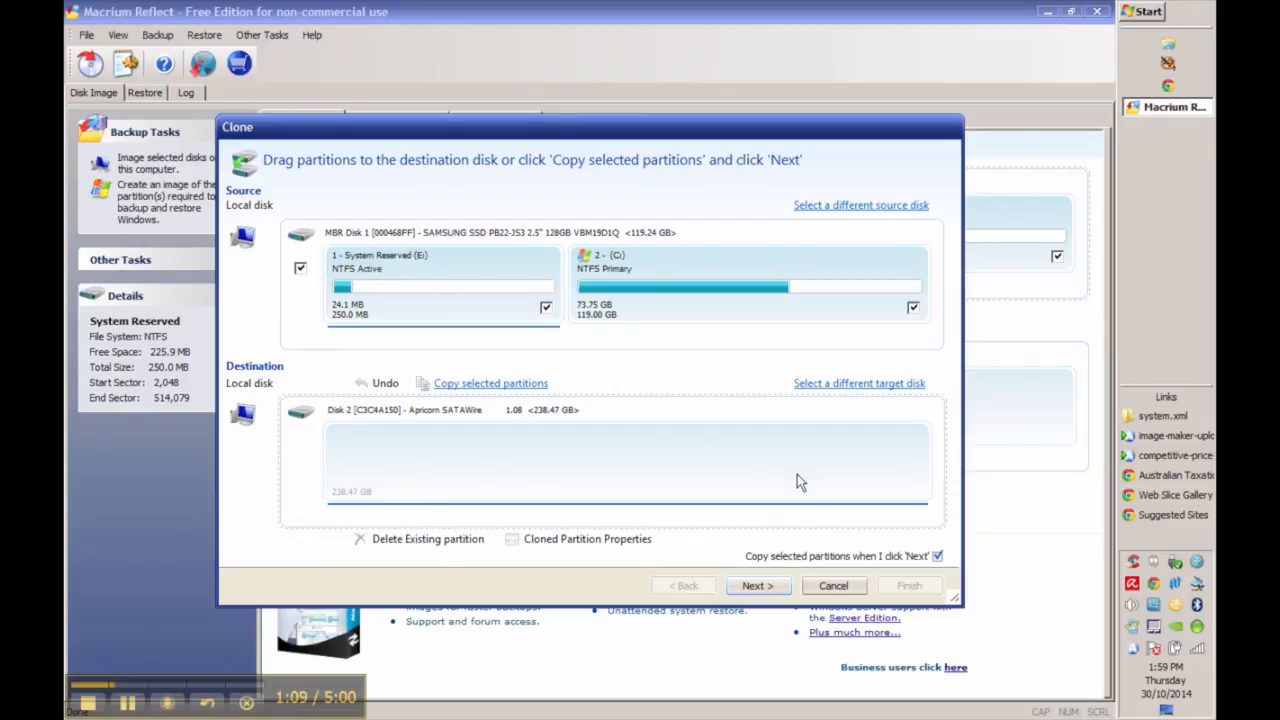
mouse_move(635, 554)
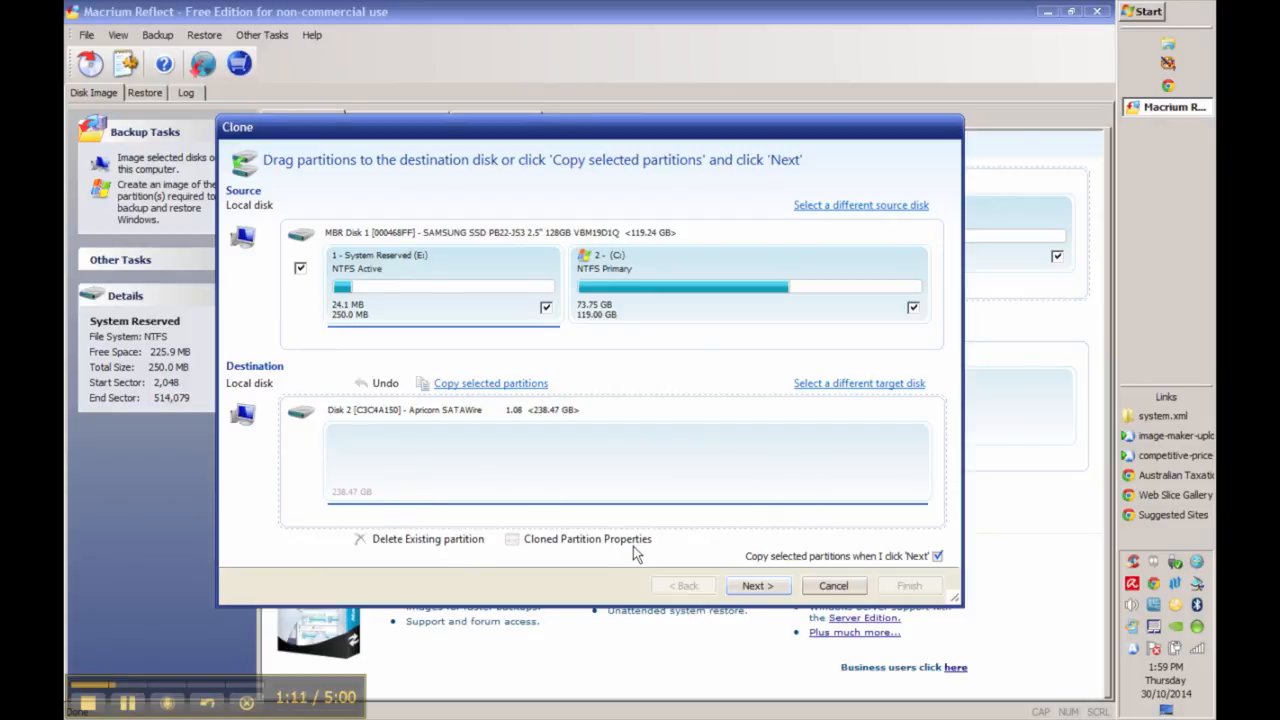
mouse_move(659, 434)
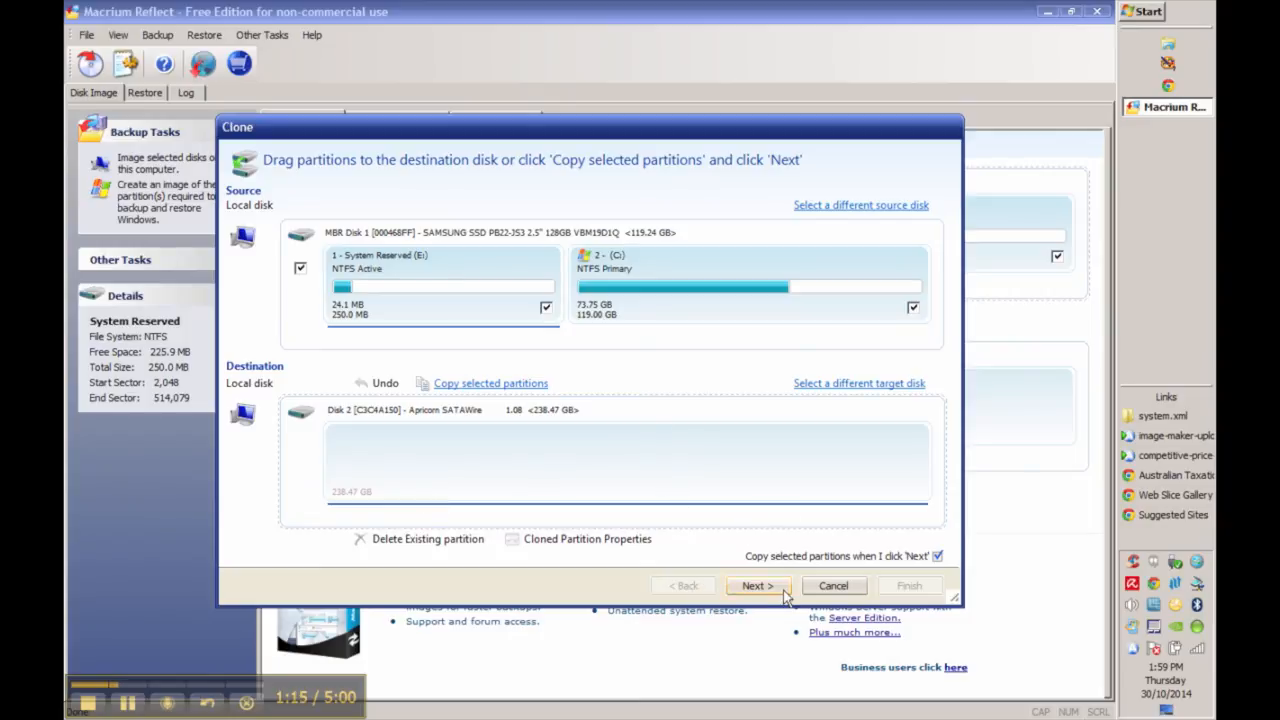
click(757, 585)
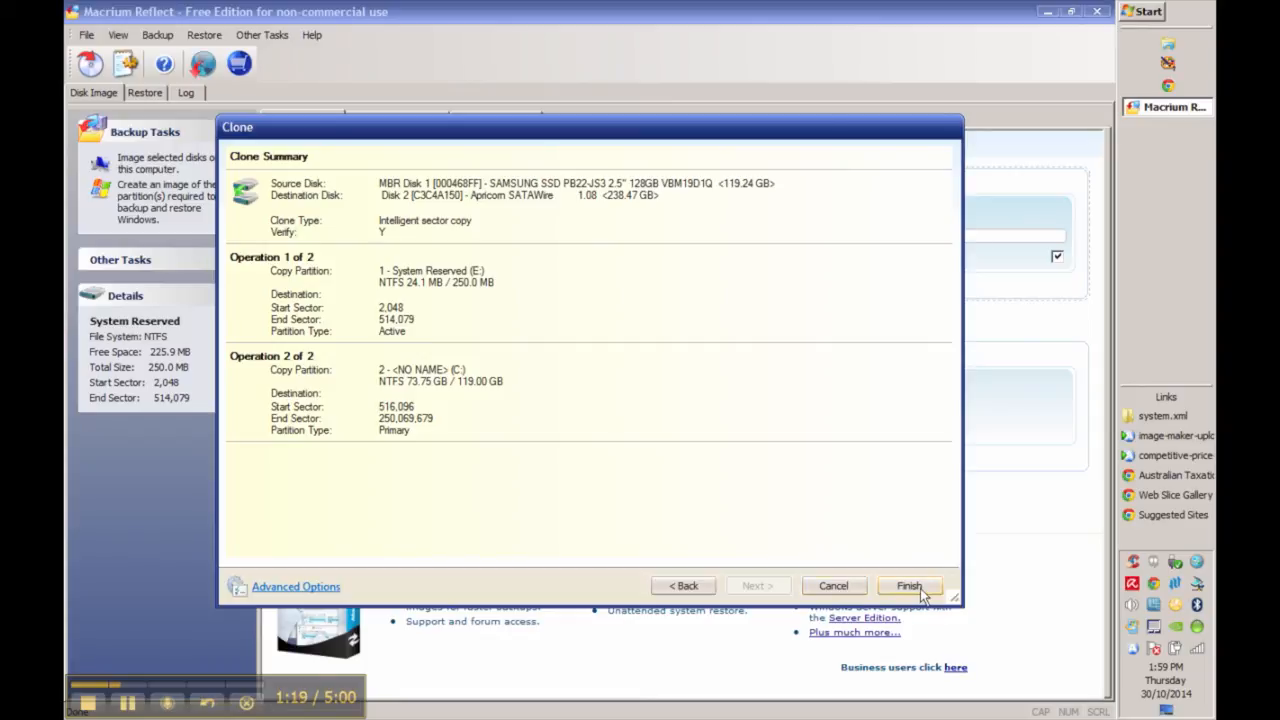
click(908, 586)
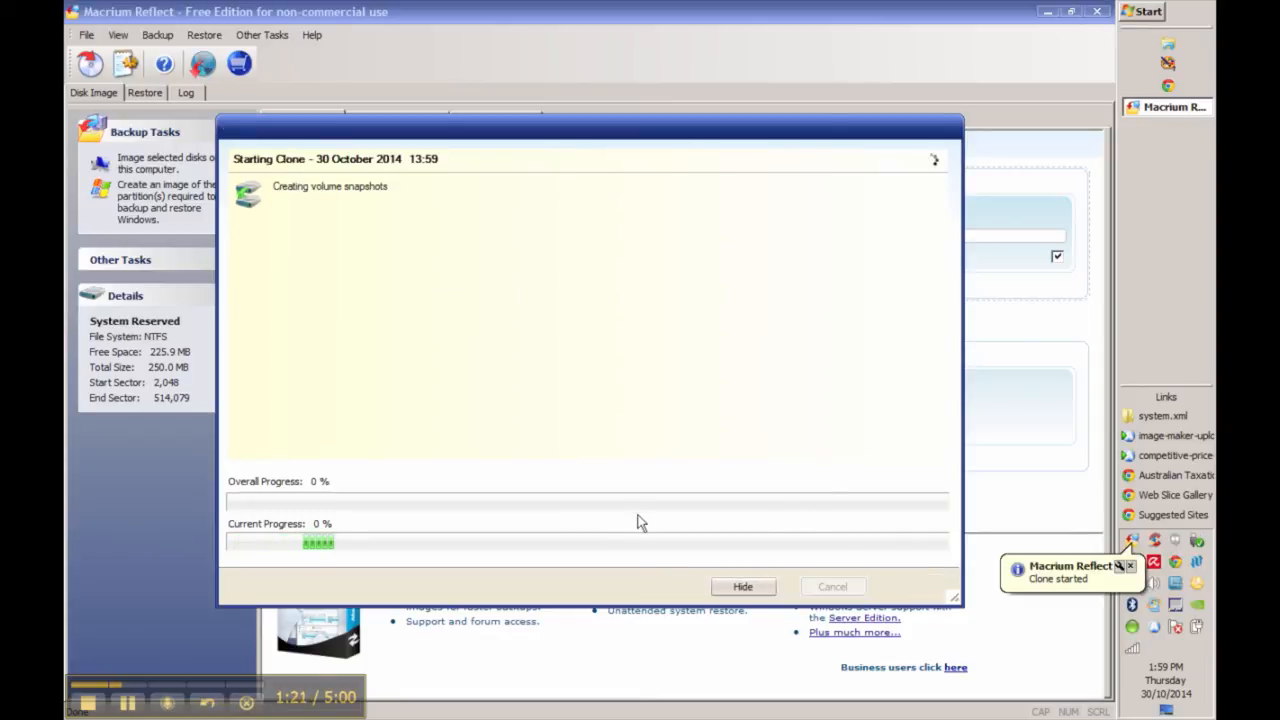